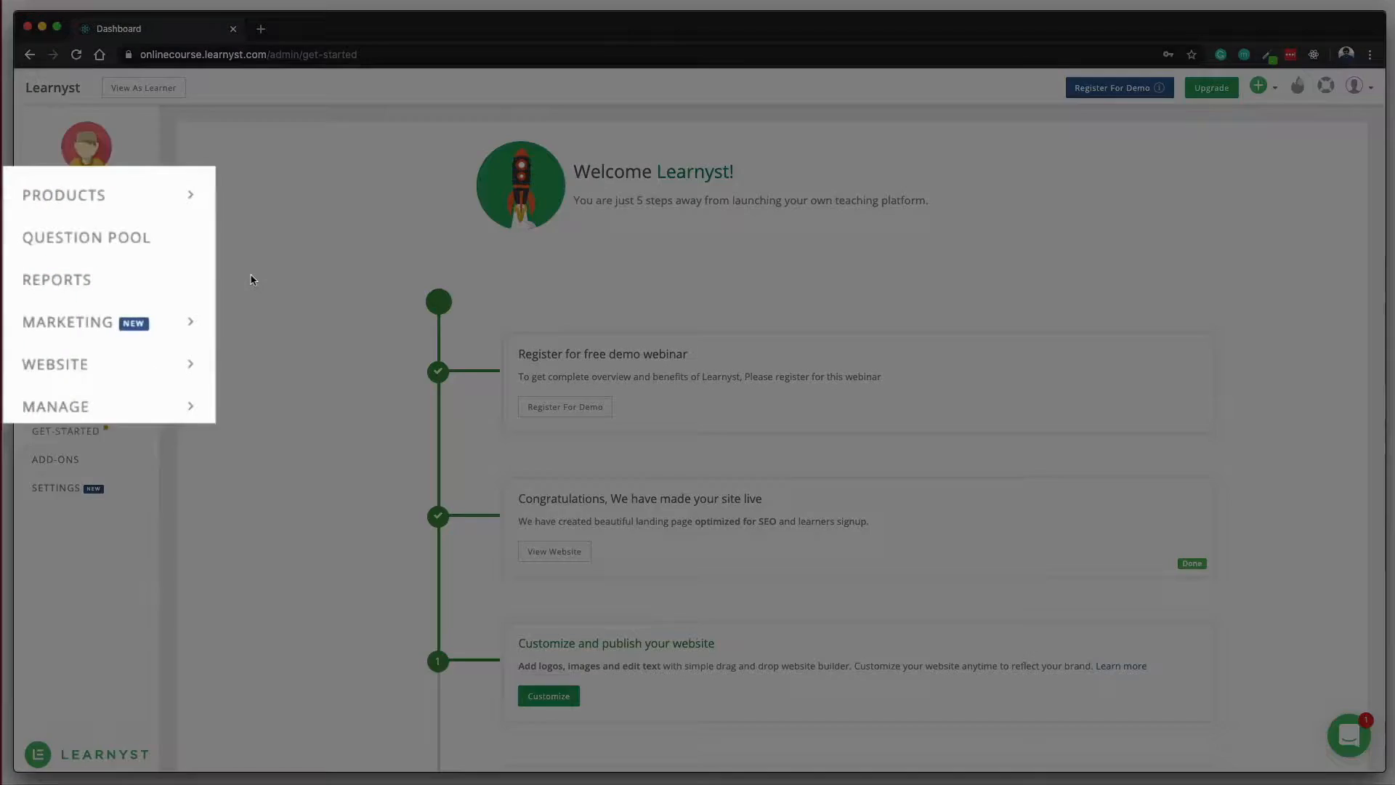
Start a new course titled 'My awesome course' priced at 2999 rupees.
{"action": "left_click", "coordinate": [64, 195]}
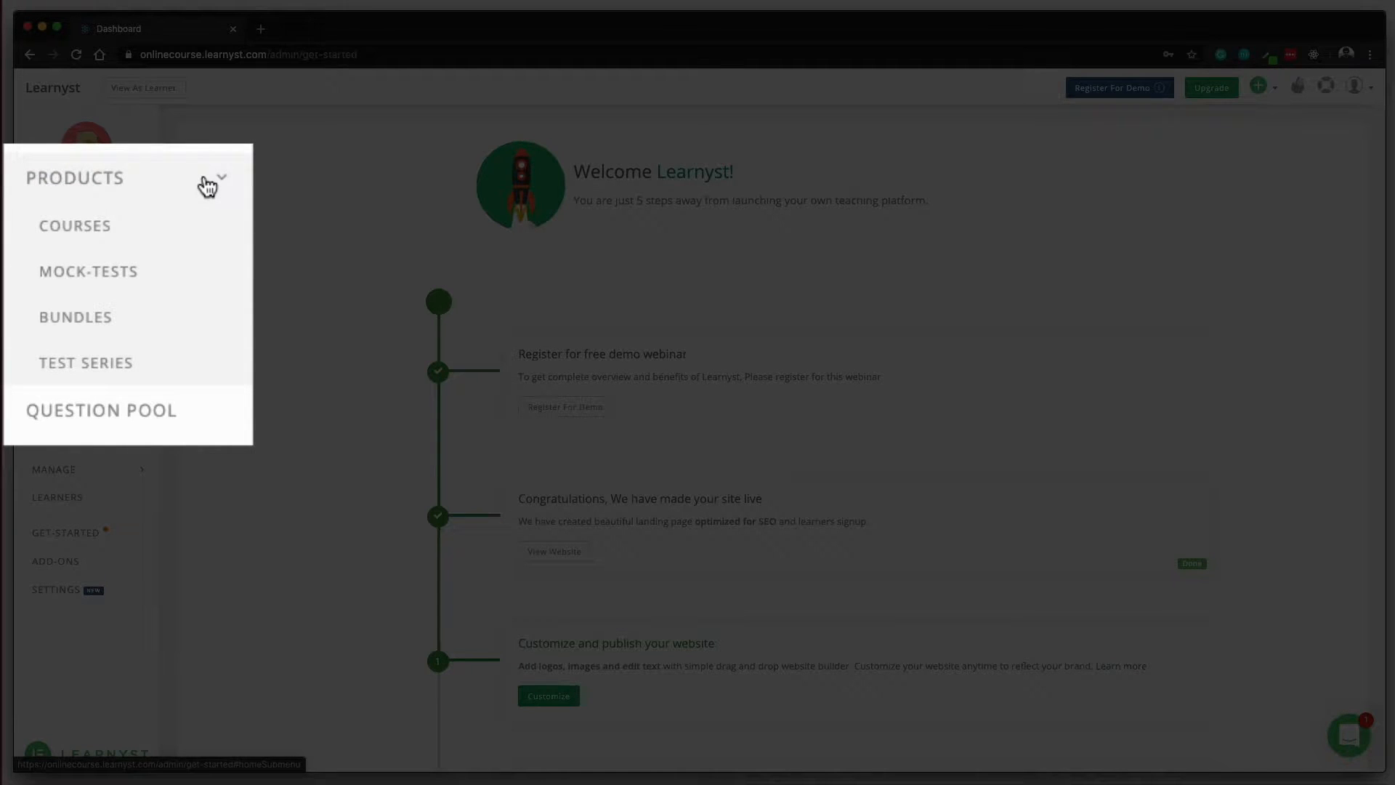
{"action": "left_click", "coordinate": [75, 226]}
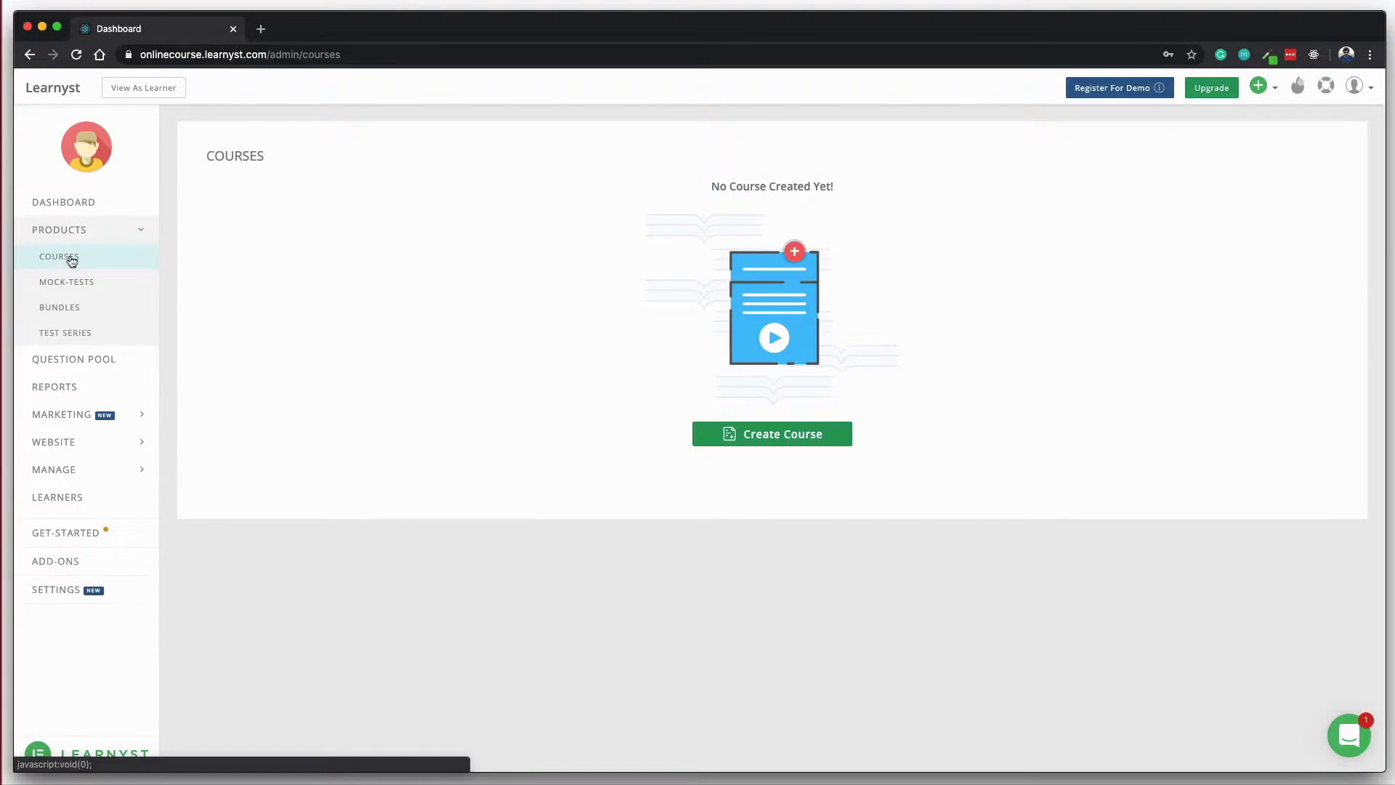
{"action": "left_click", "coordinate": [770, 433]}
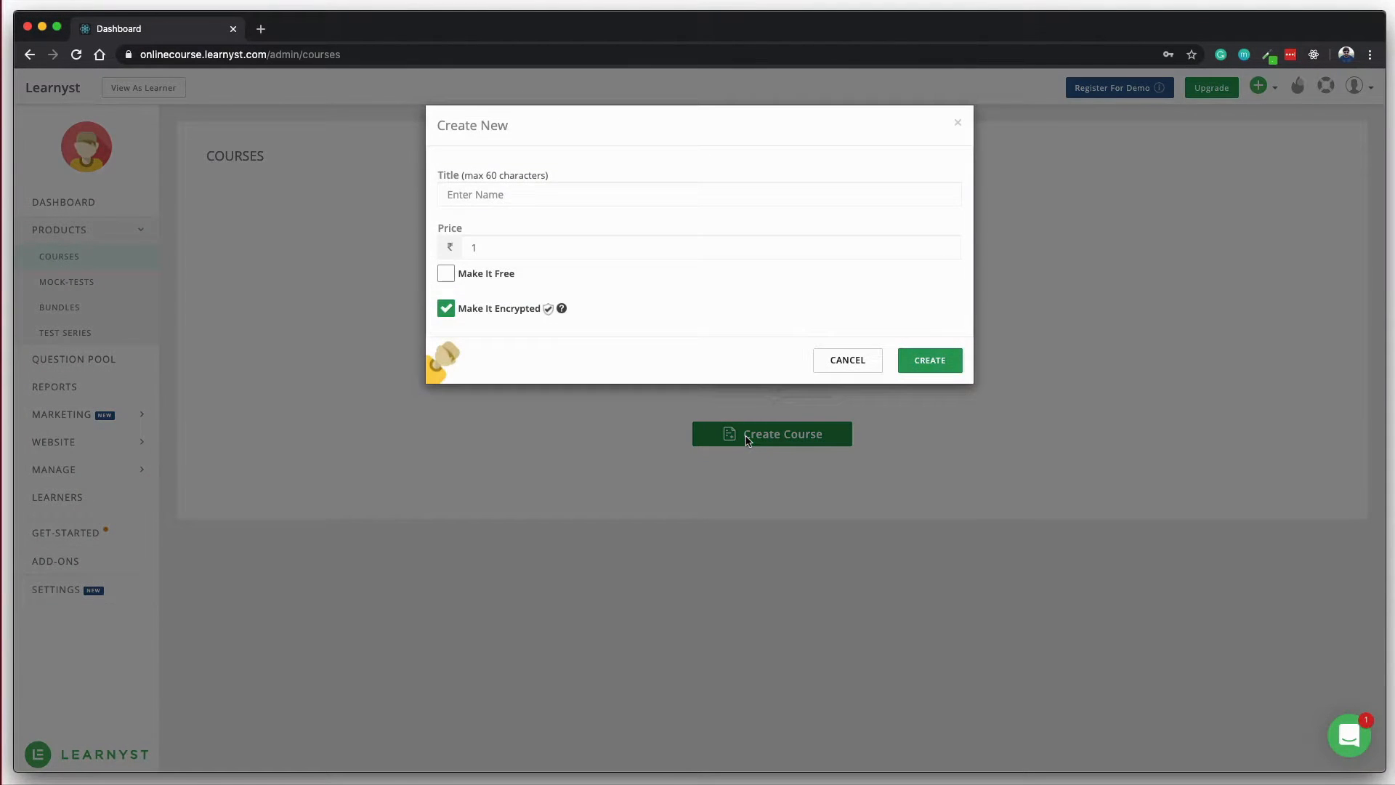
{"action": "type", "text": "My"}
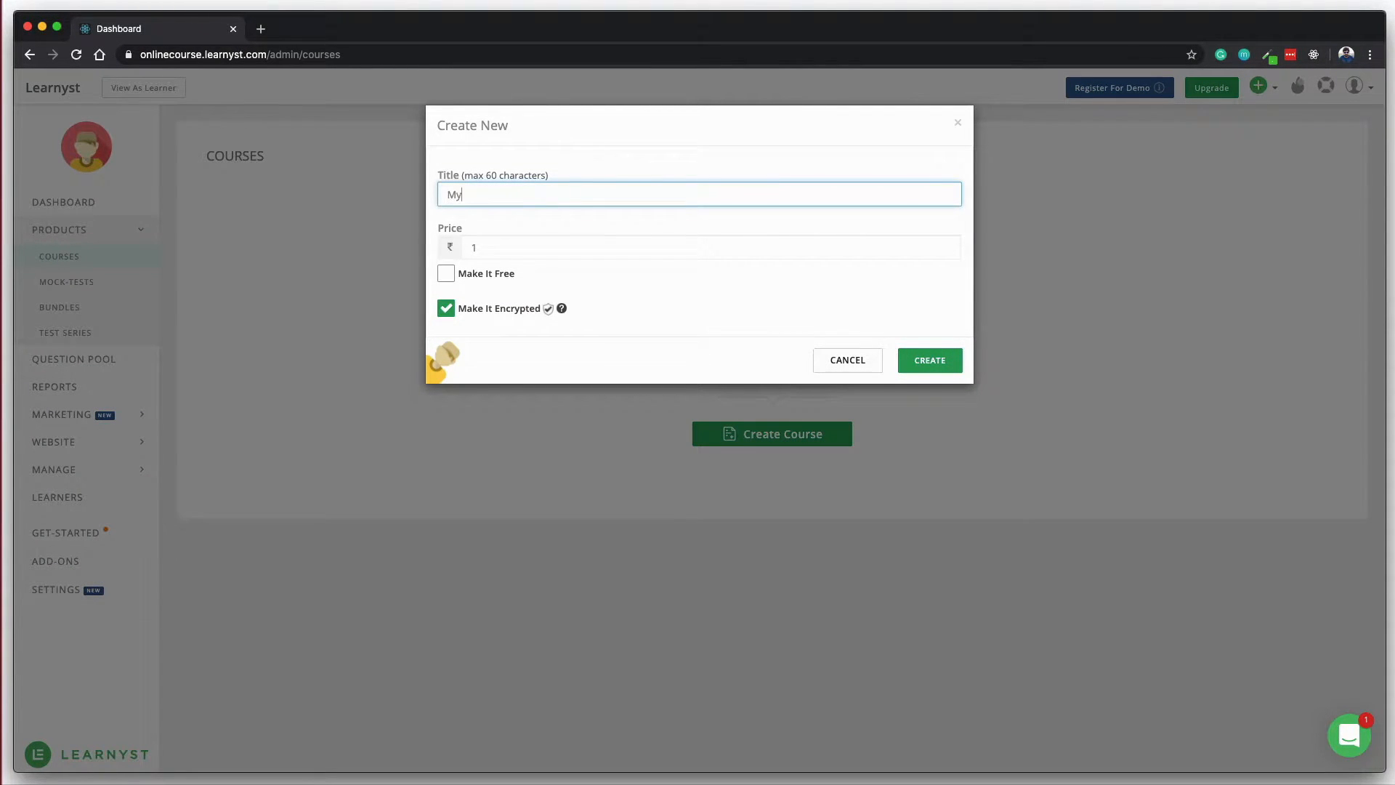
{"action": "type", "text": "2999"}
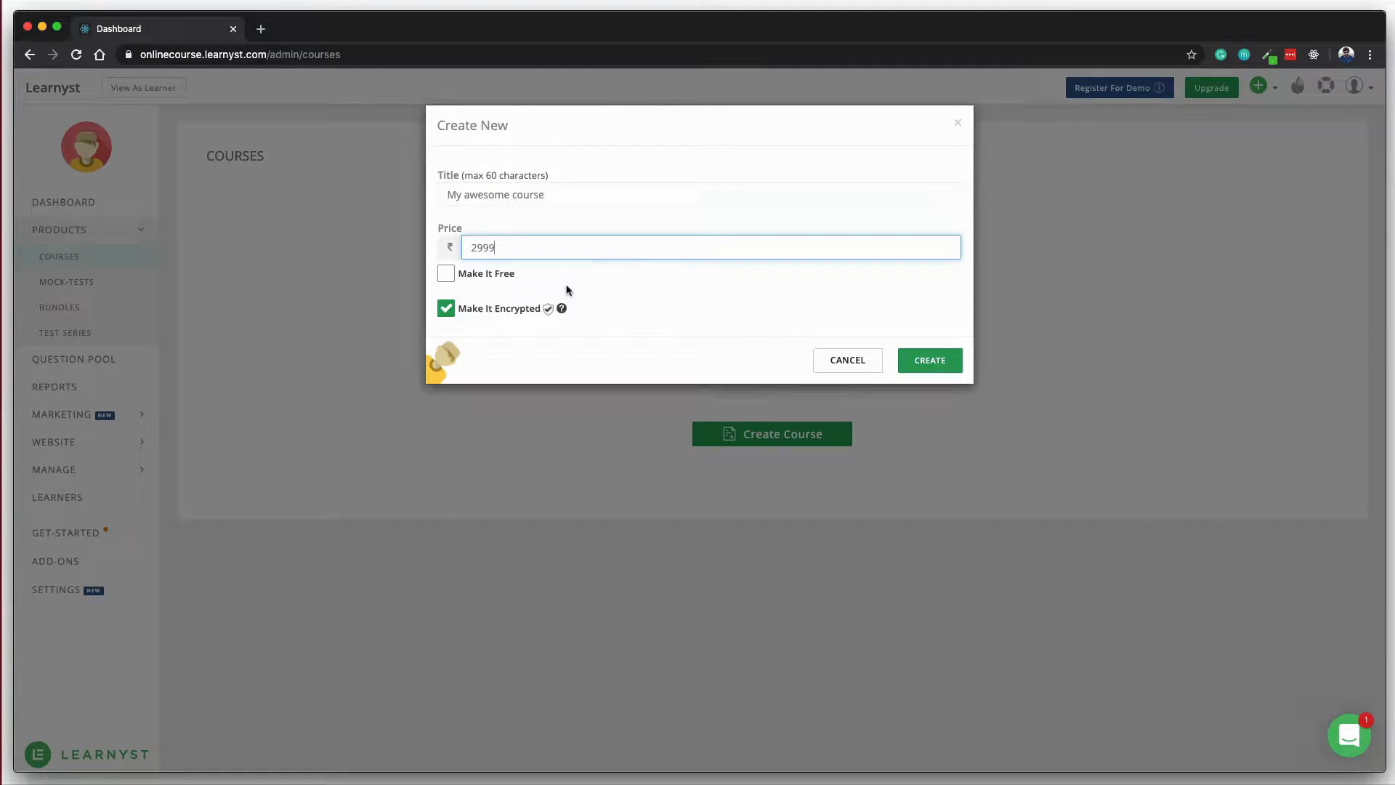
Create the course and add video, PDF, live video and section quiz items to Section 1.
{"action": "left_click", "coordinate": [929, 360]}
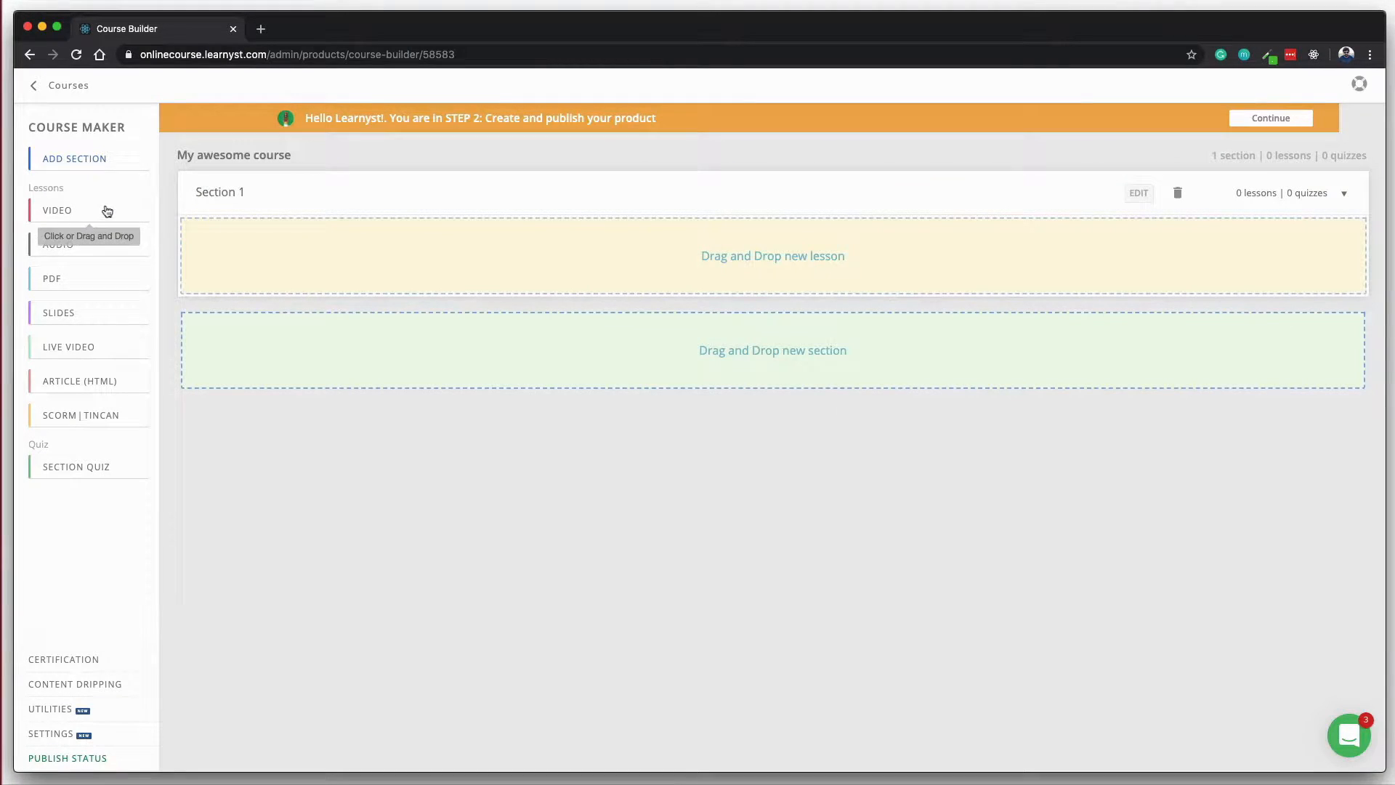
{"action": "left_click", "coordinate": [57, 211]}
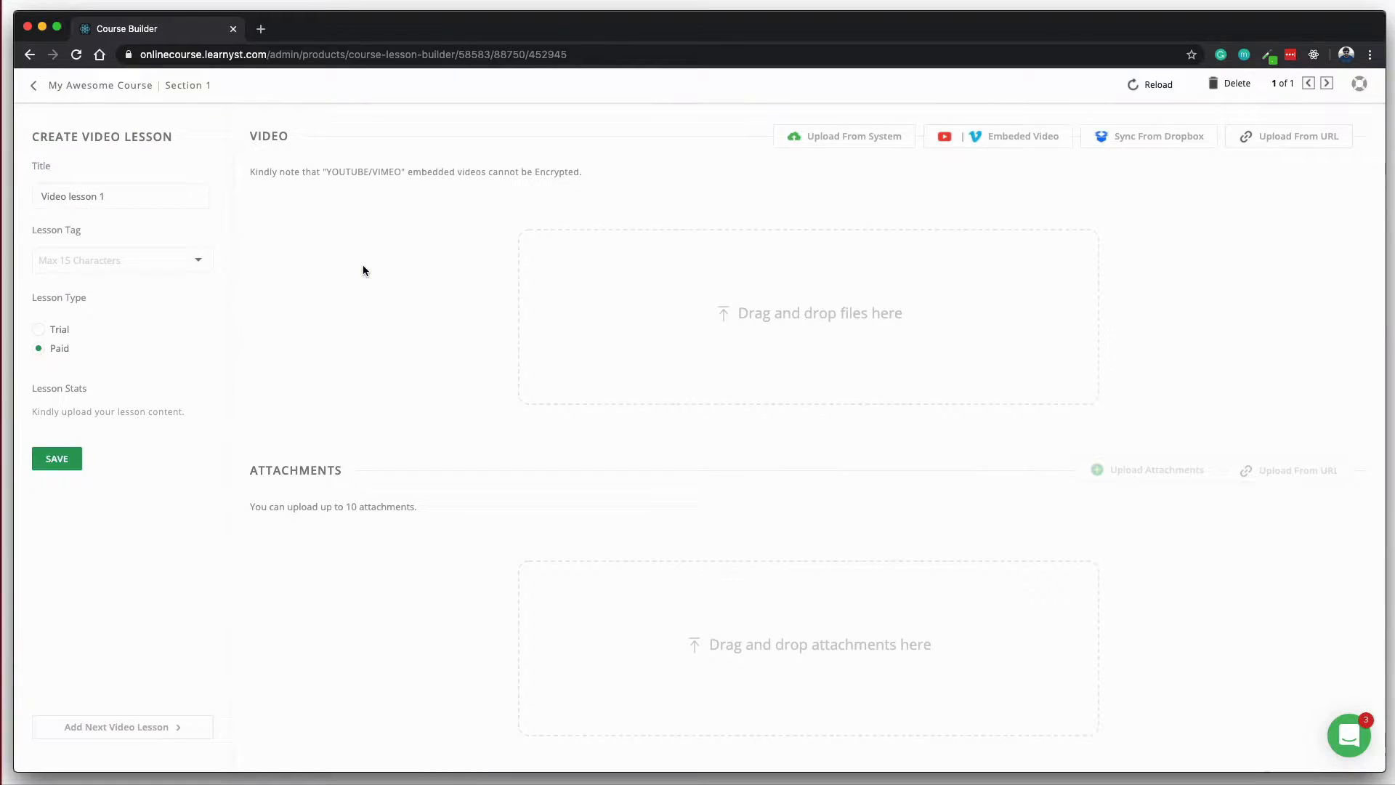
{"action": "left_click", "coordinate": [33, 84]}
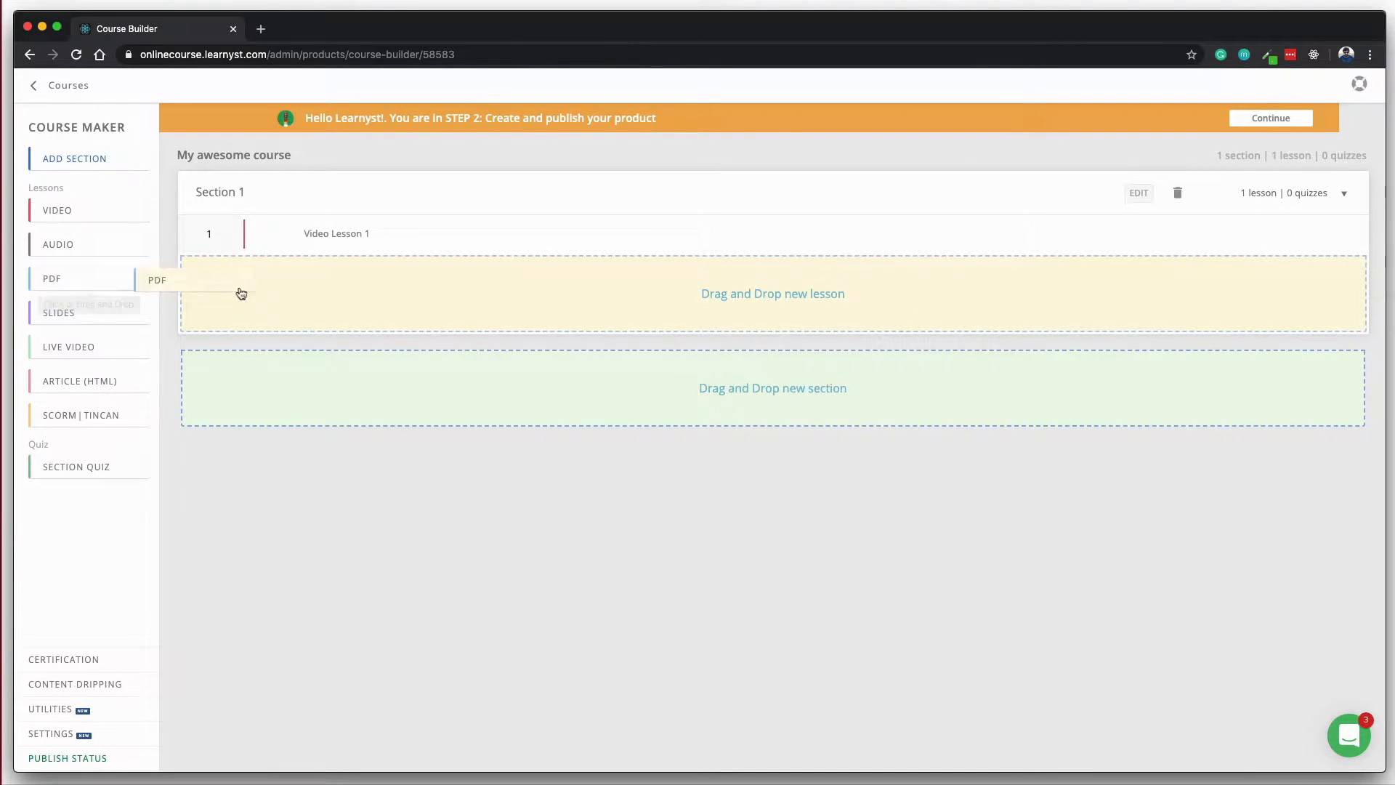
{"action": "left_click_drag", "start_coordinate": [158, 279], "coordinate": [773, 293]}
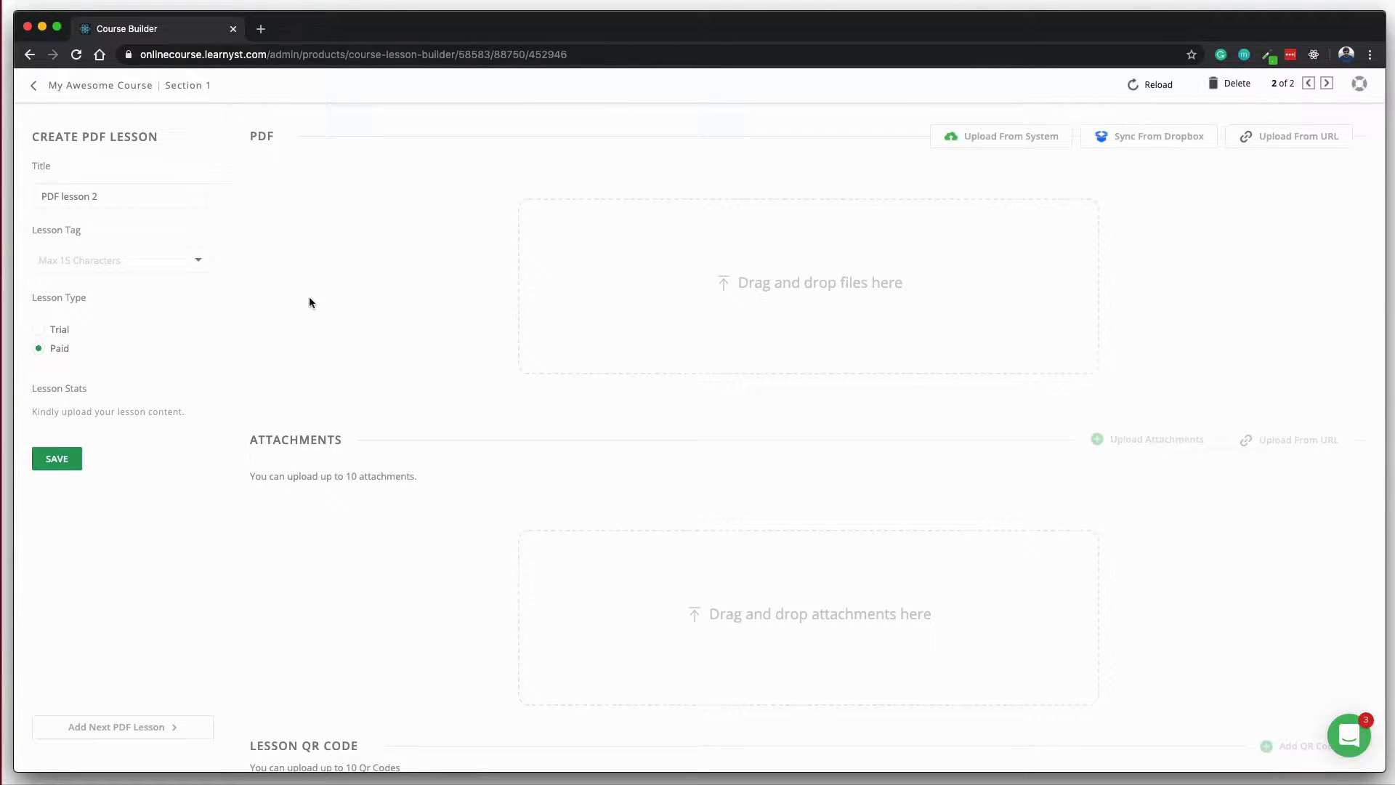
{"action": "left_click", "coordinate": [33, 84]}
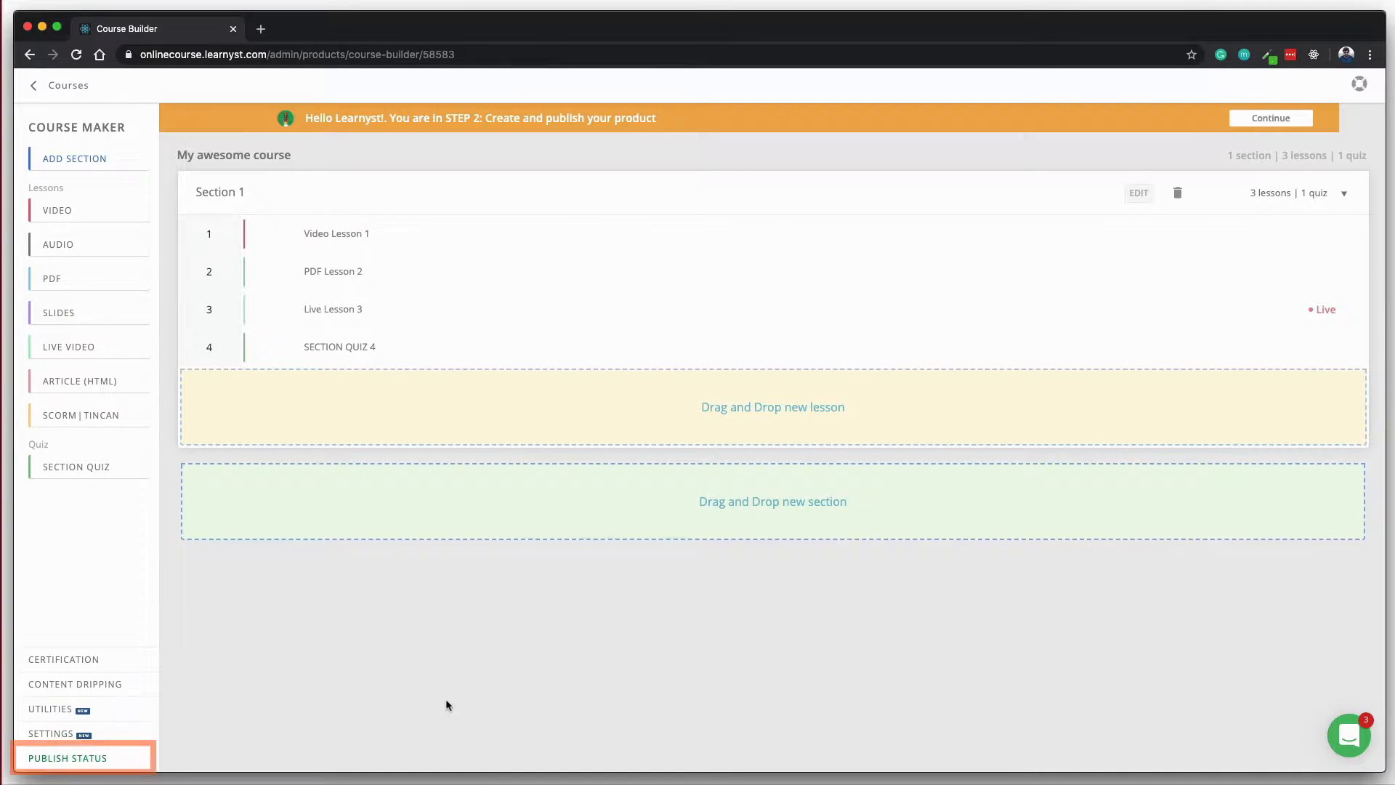
Publish 'My awesome course' from its publish checklist and dismiss the confirmation.
{"action": "left_click", "coordinate": [68, 757]}
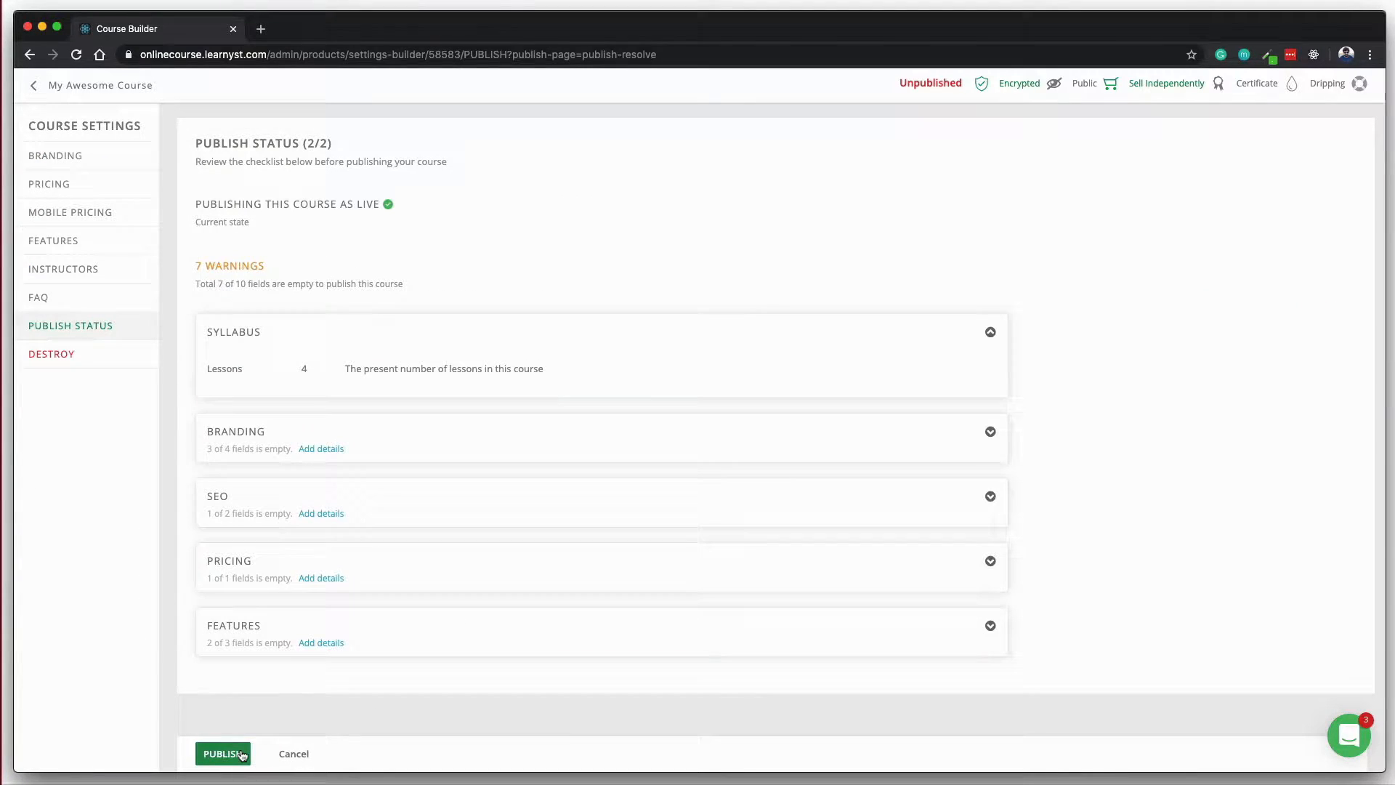
{"action": "left_click", "coordinate": [222, 753]}
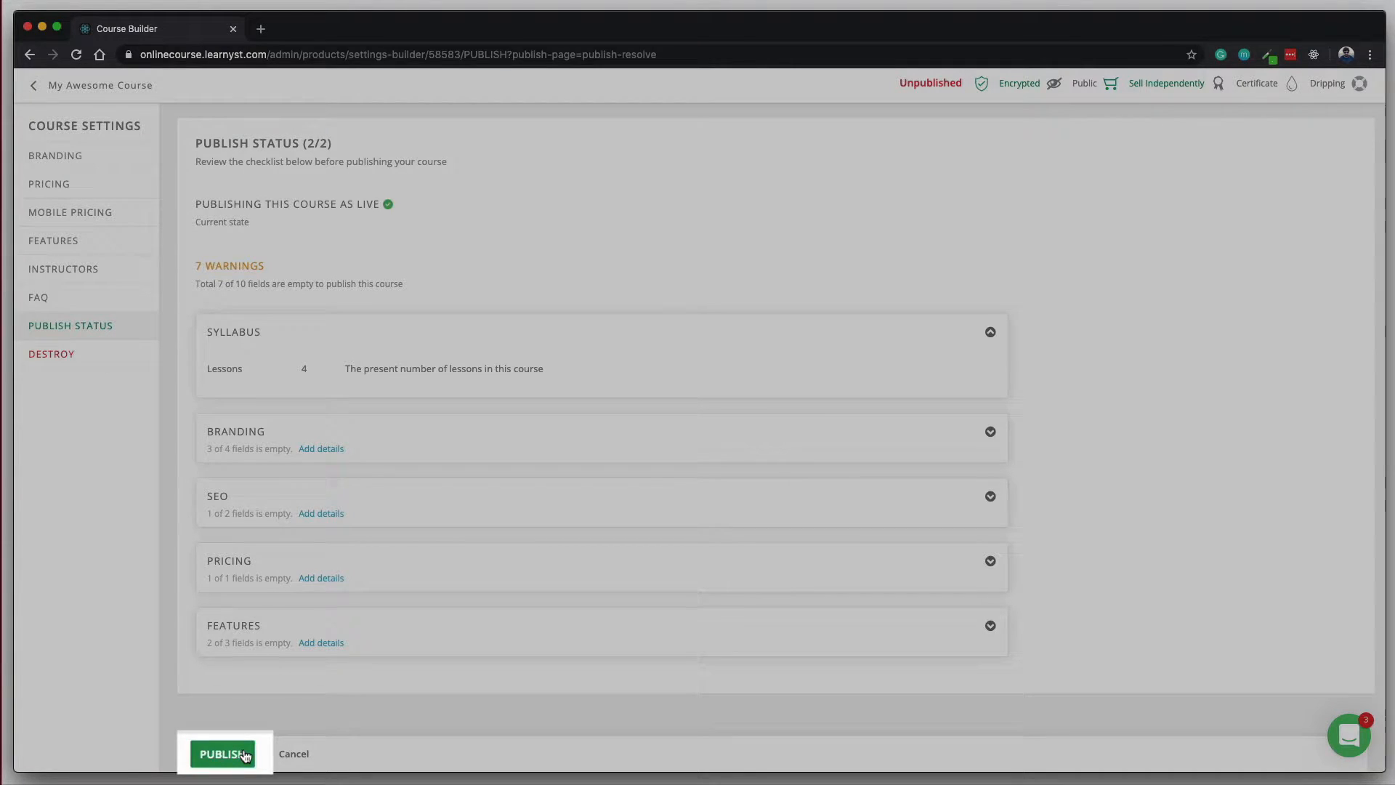
{"action": "left_click", "coordinate": [222, 753]}
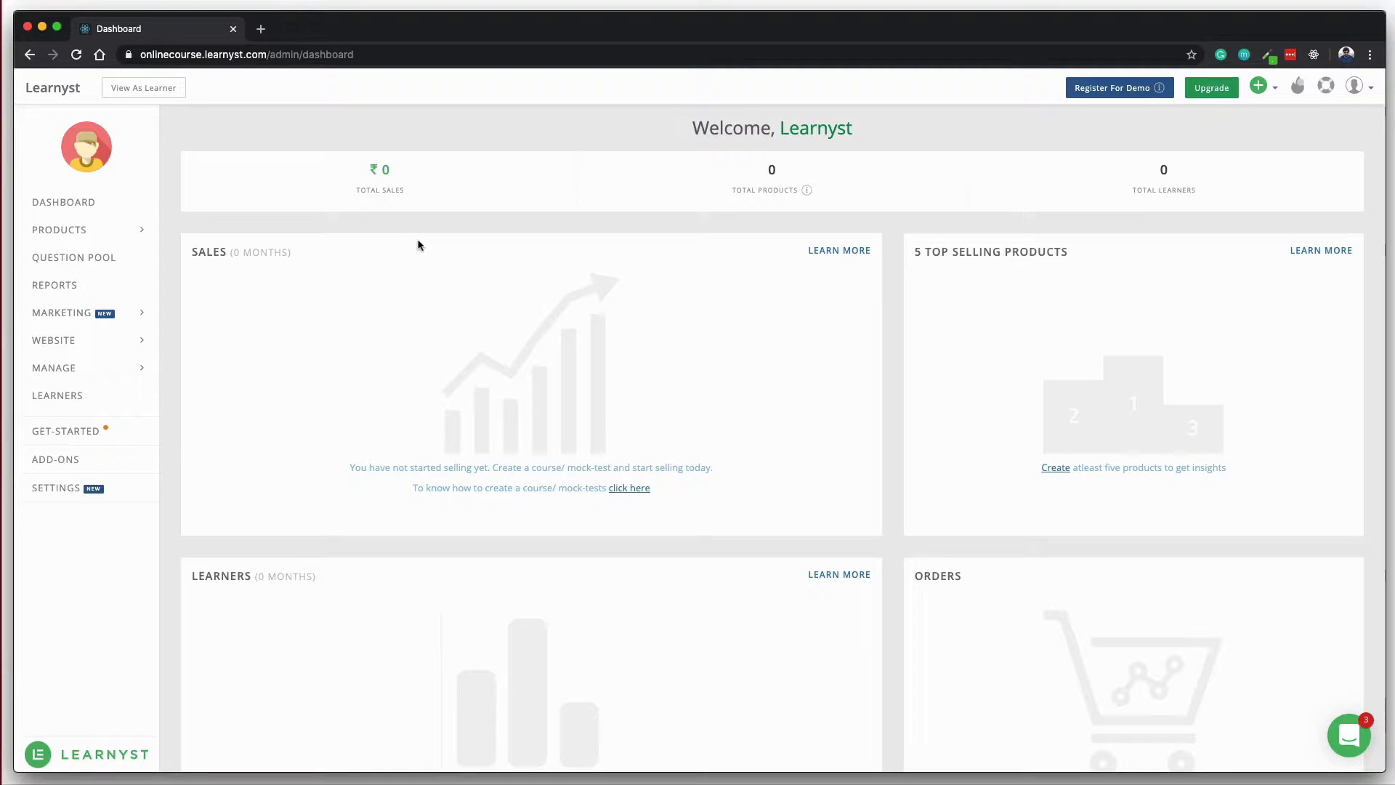
Create 'My Awesome mock test' with title and price from the UPSC Paper 1 template.
{"action": "left_click", "coordinate": [60, 230]}
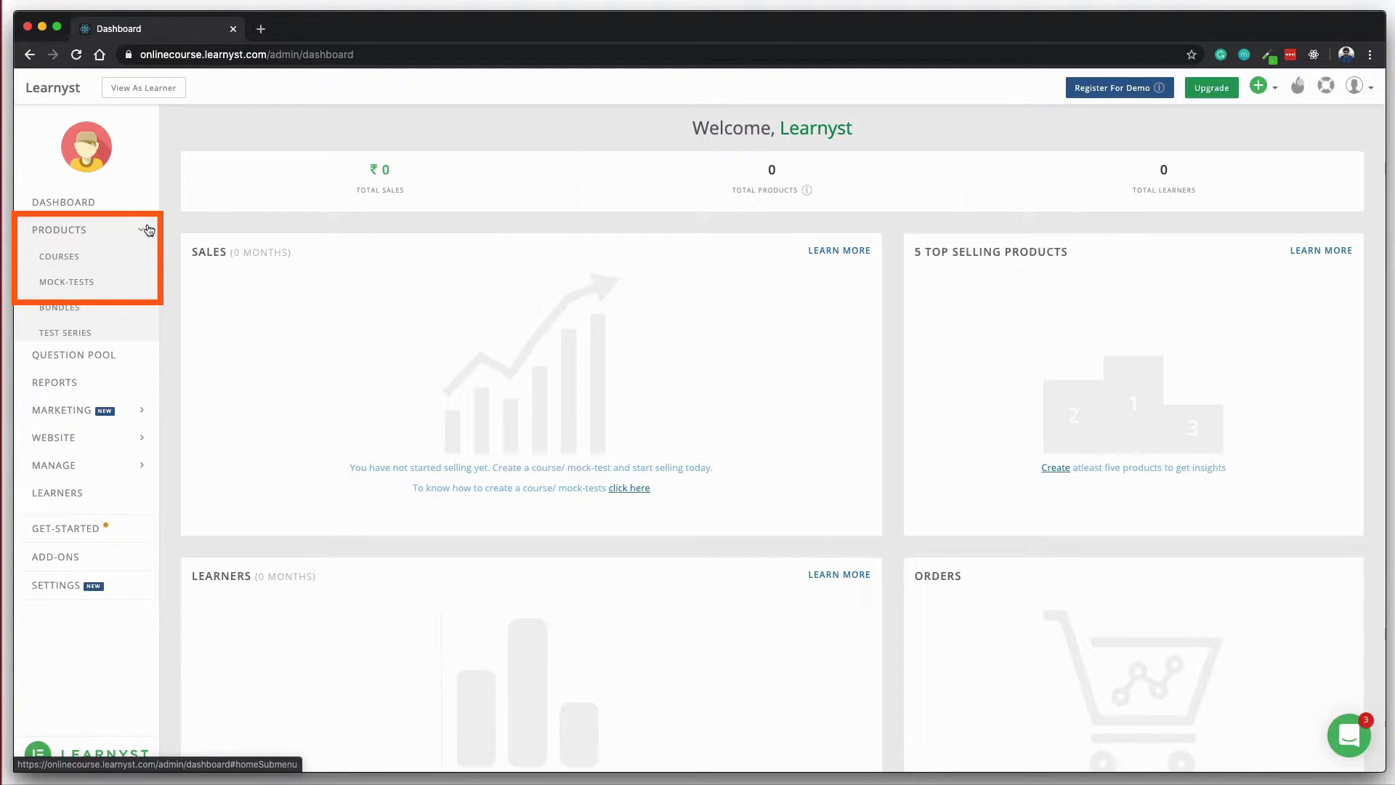
{"action": "left_click", "coordinate": [66, 282]}
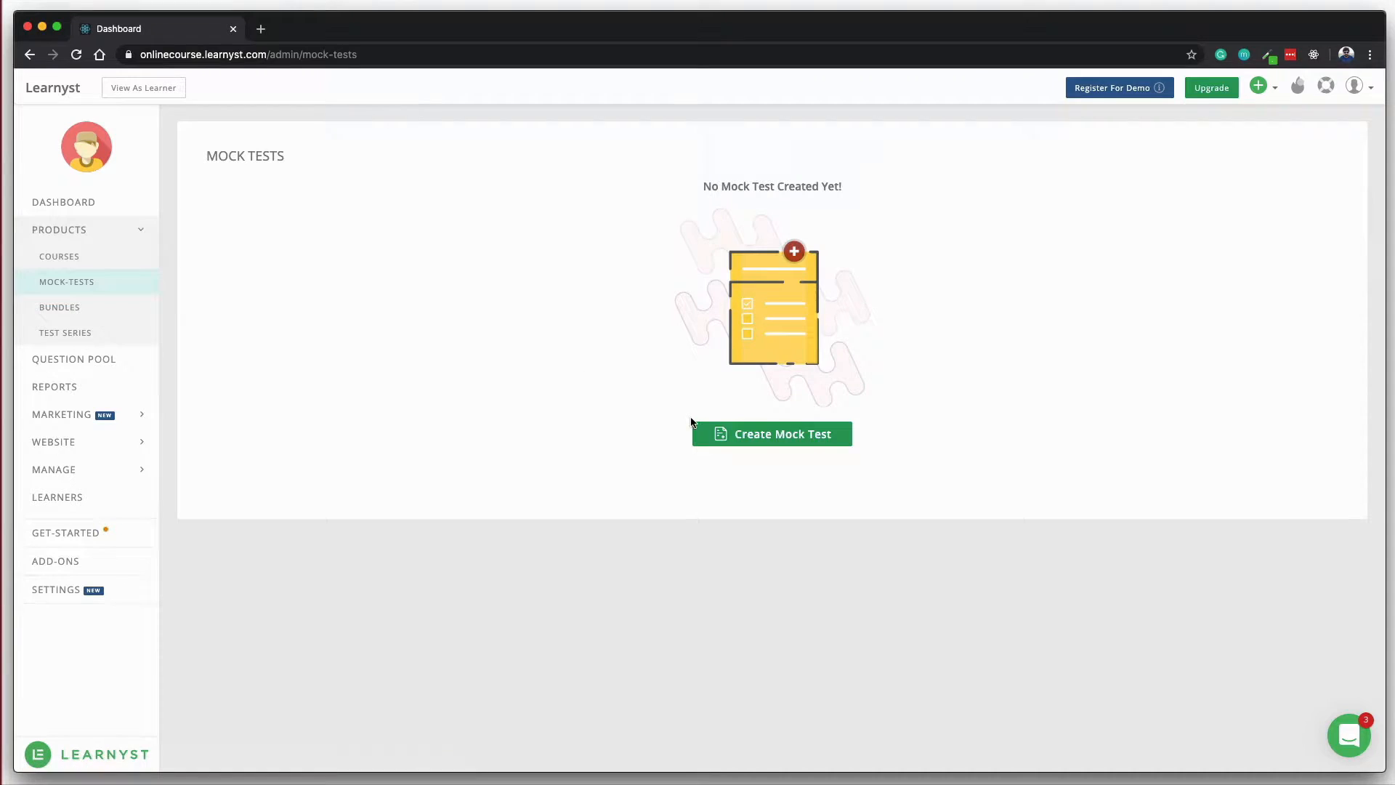
{"action": "type", "text": "My Awesome mock test"}
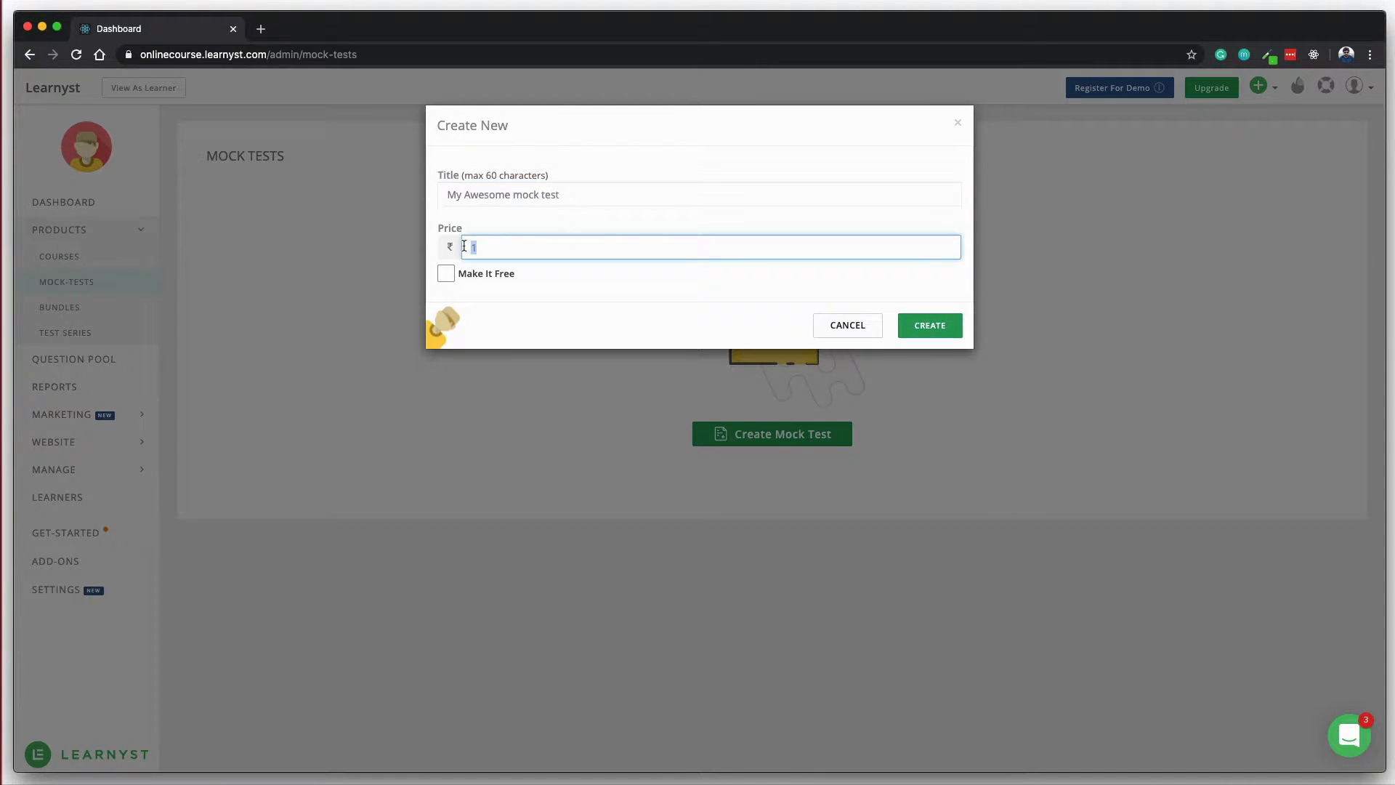
{"action": "left_click", "coordinate": [928, 325]}
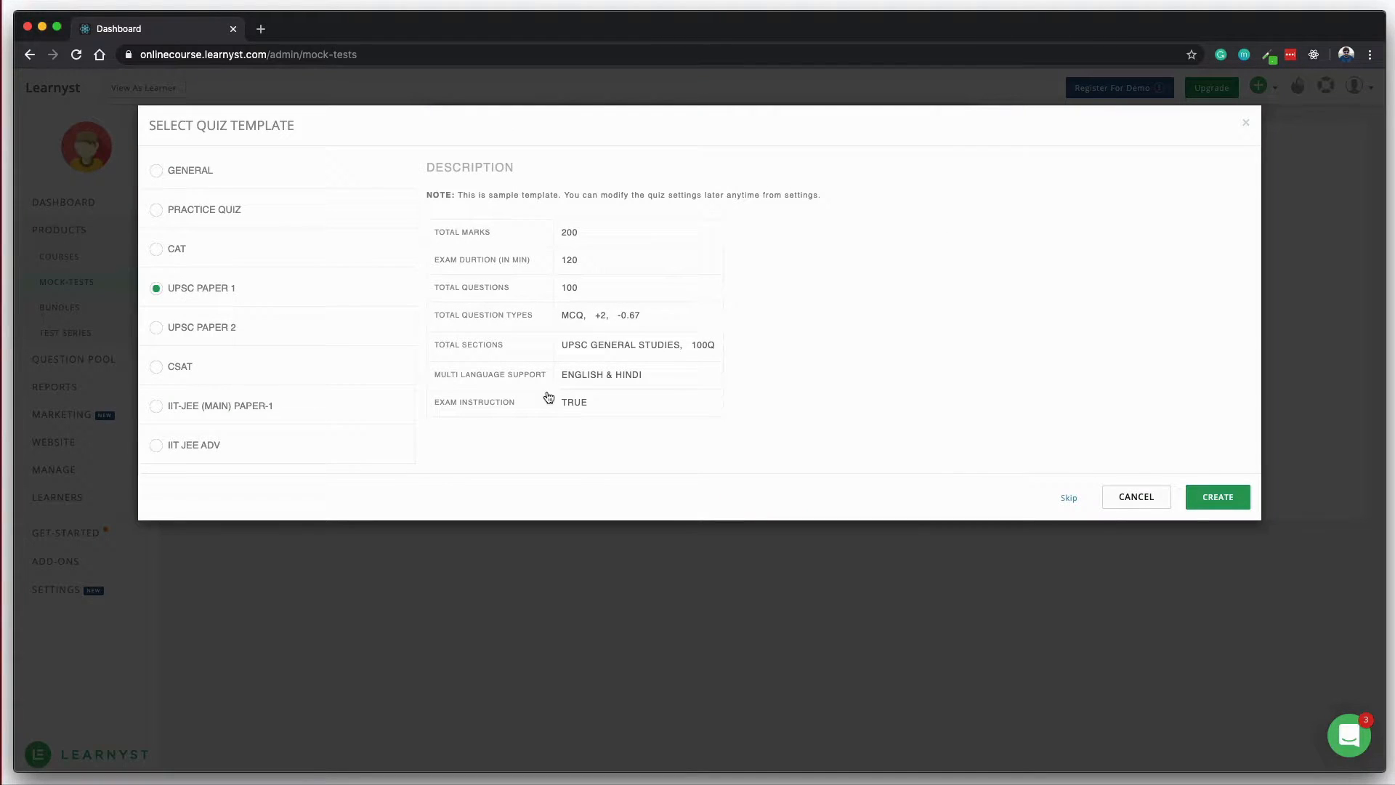
{"action": "left_click", "coordinate": [1217, 496]}
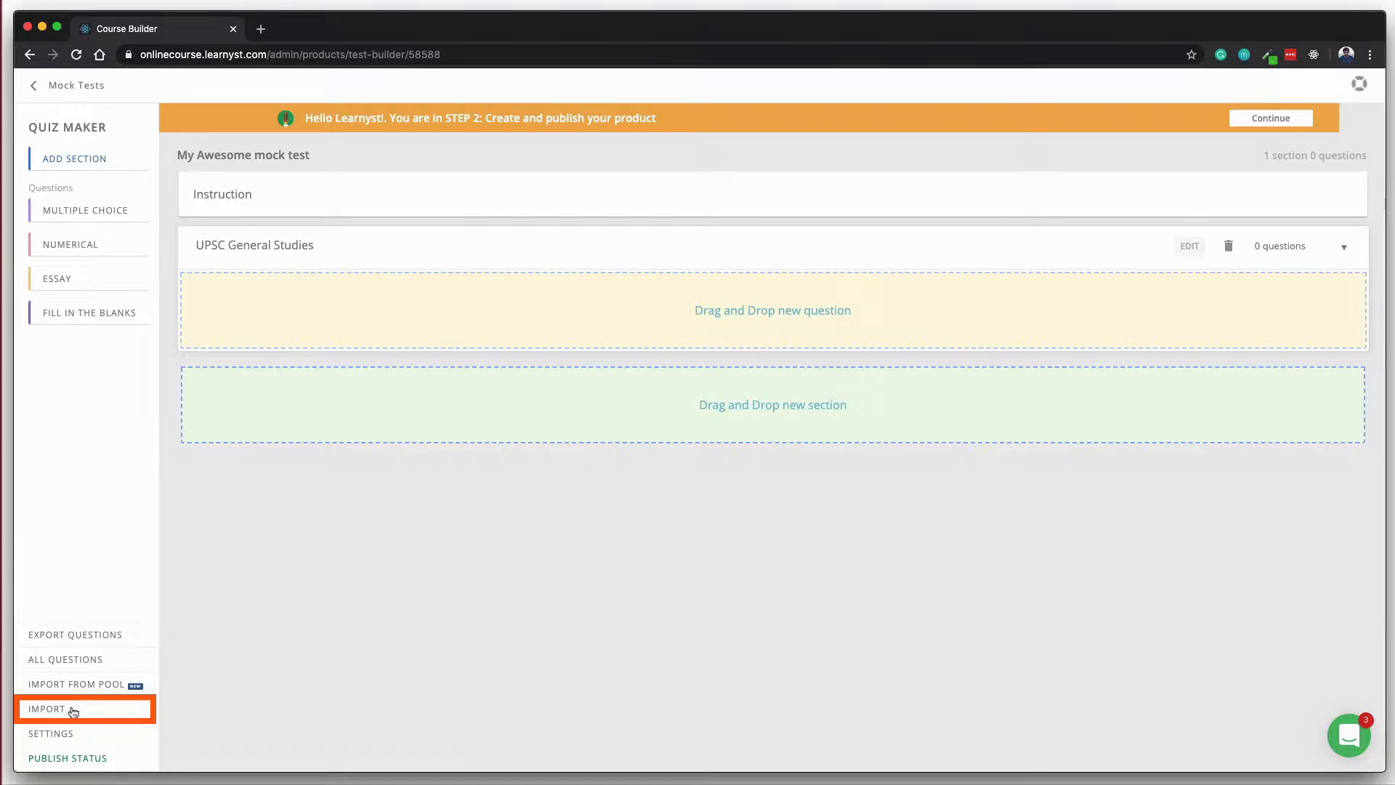
Start a Word question import for the mock test, then publish it and acknowledge success.
{"action": "left_click", "coordinate": [46, 709]}
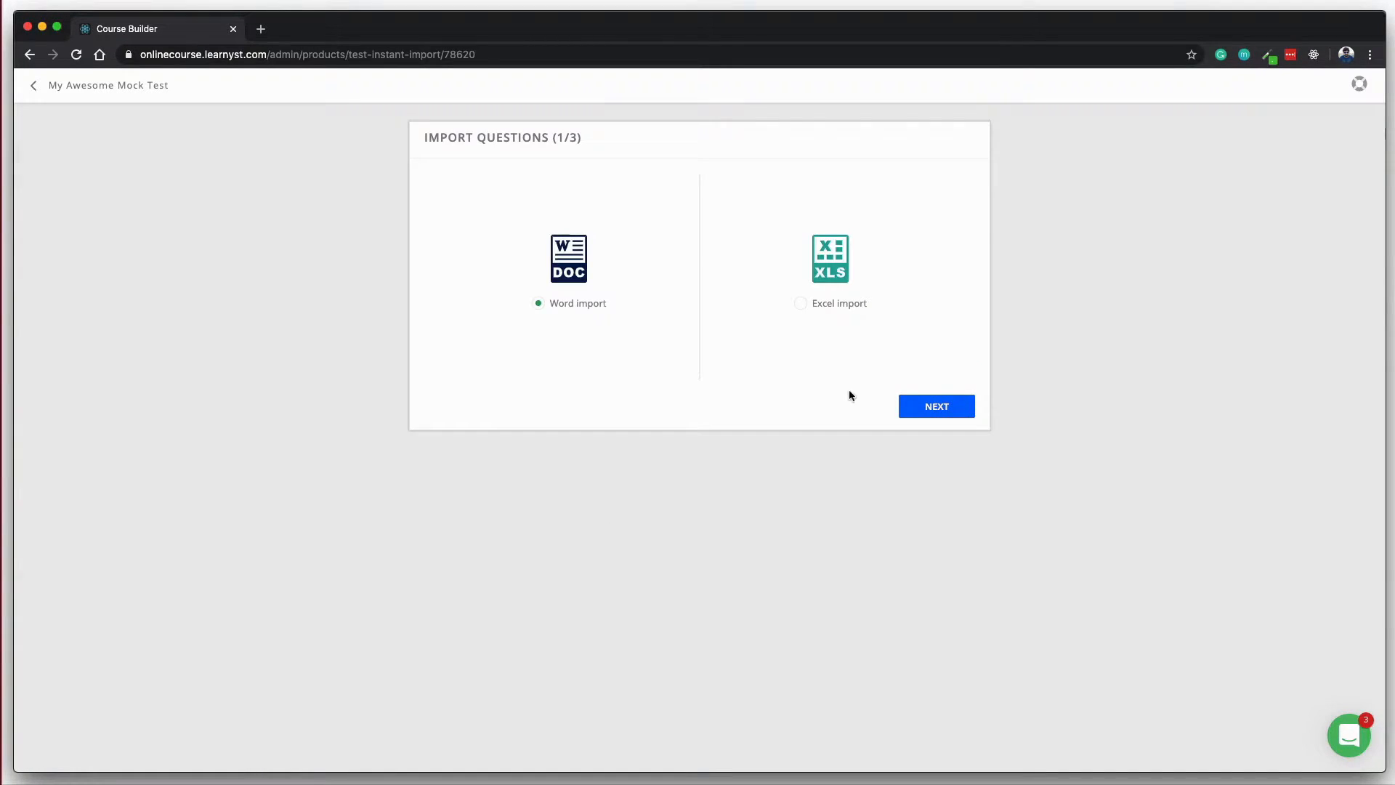
{"action": "mouse_move", "coordinate": [590, 308]}
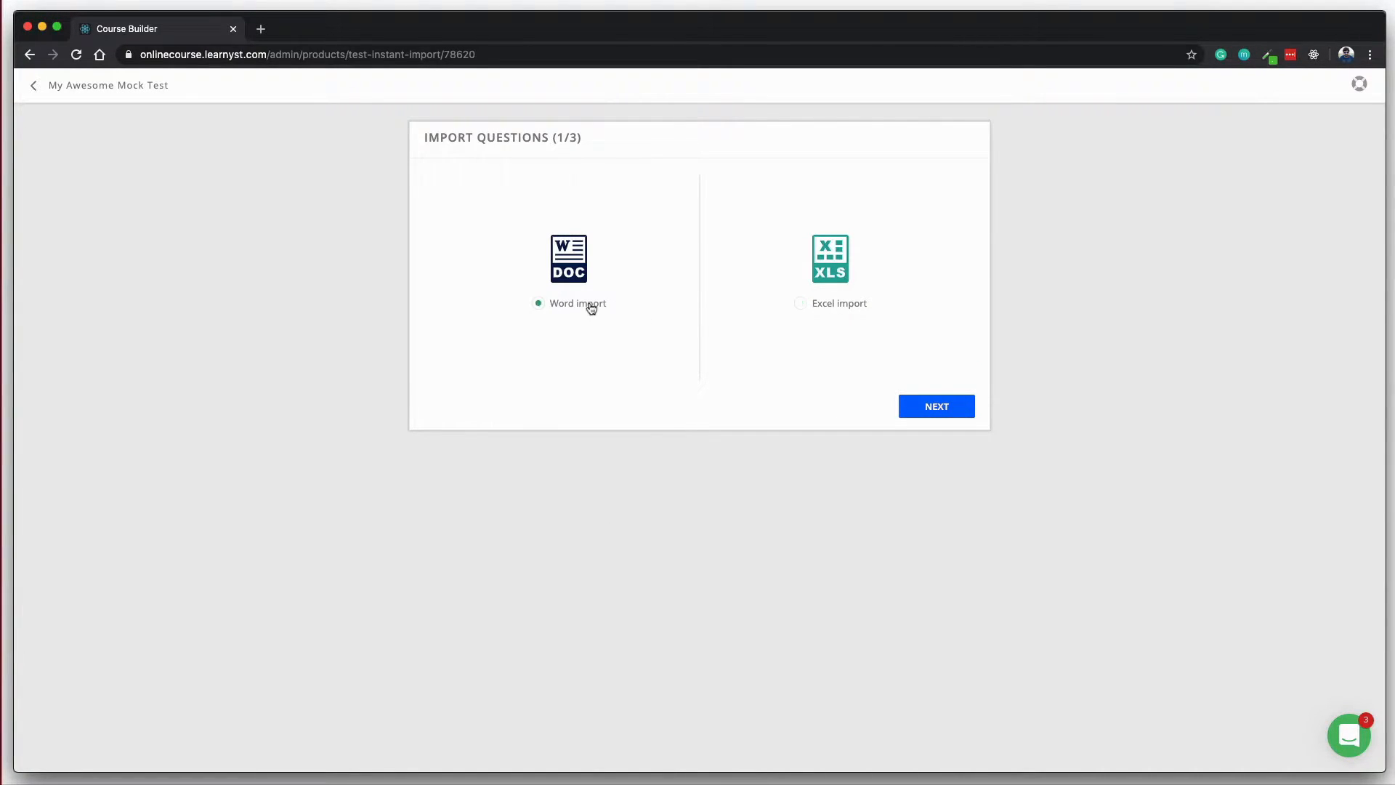
{"action": "left_click", "coordinate": [935, 406]}
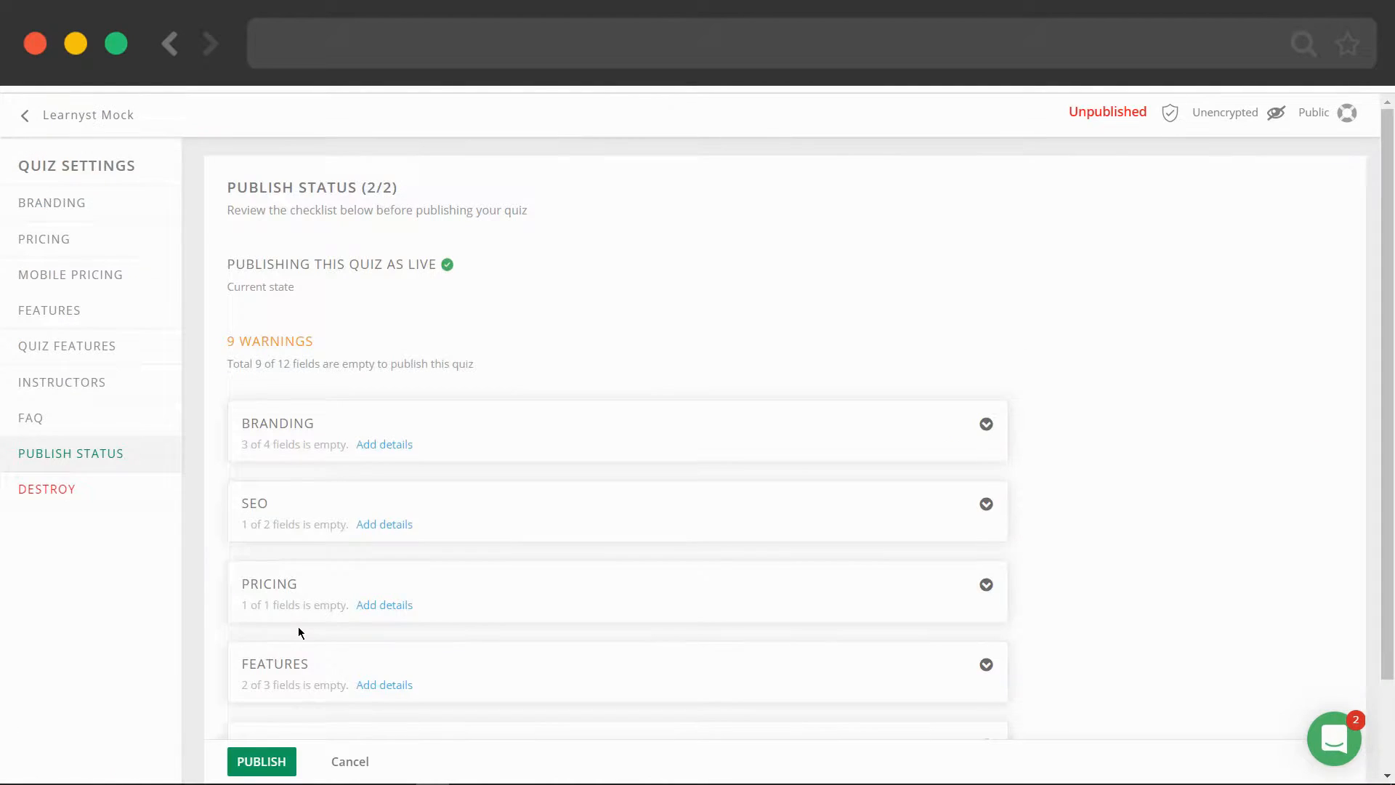
{"action": "scroll", "scroll_direction": "down", "scroll_amount": 3}
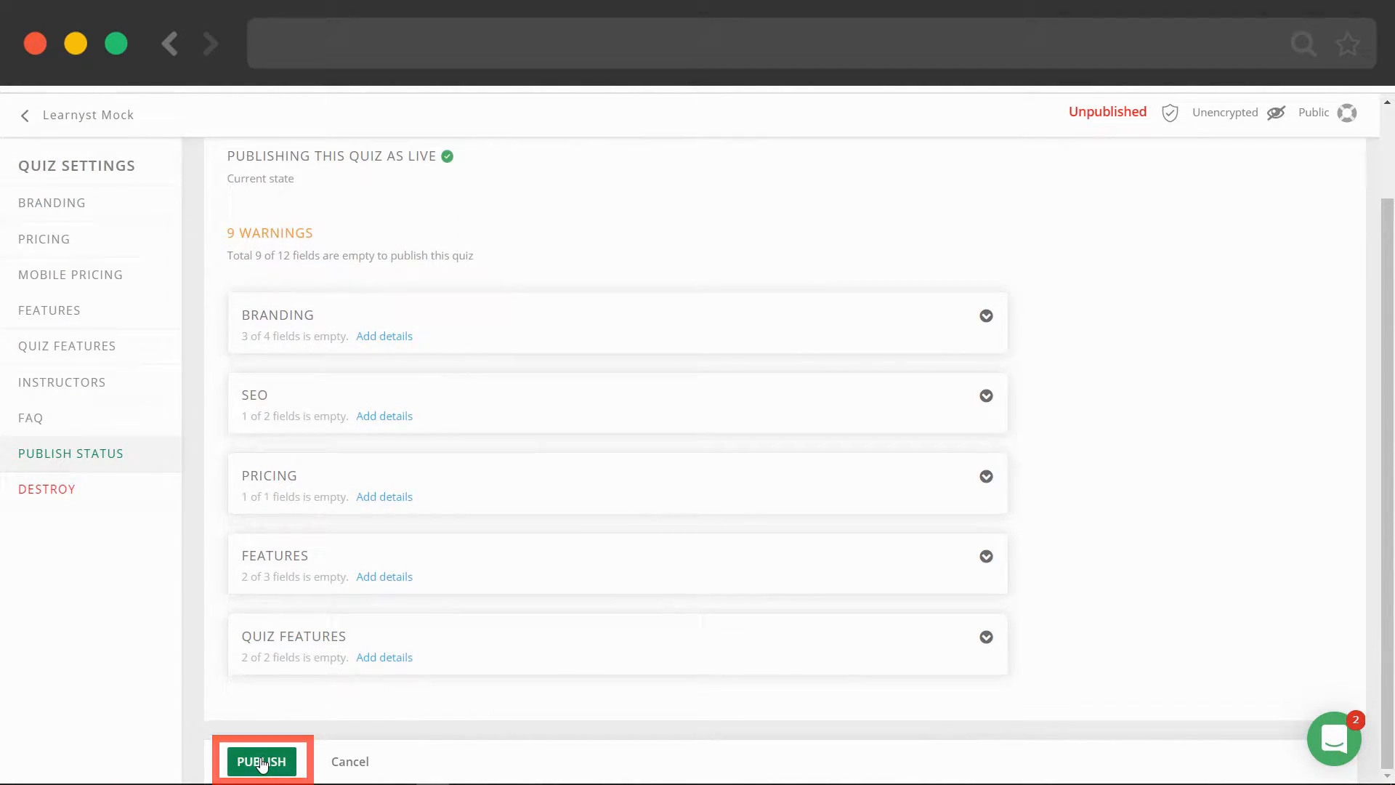
{"action": "left_click", "coordinate": [261, 761]}
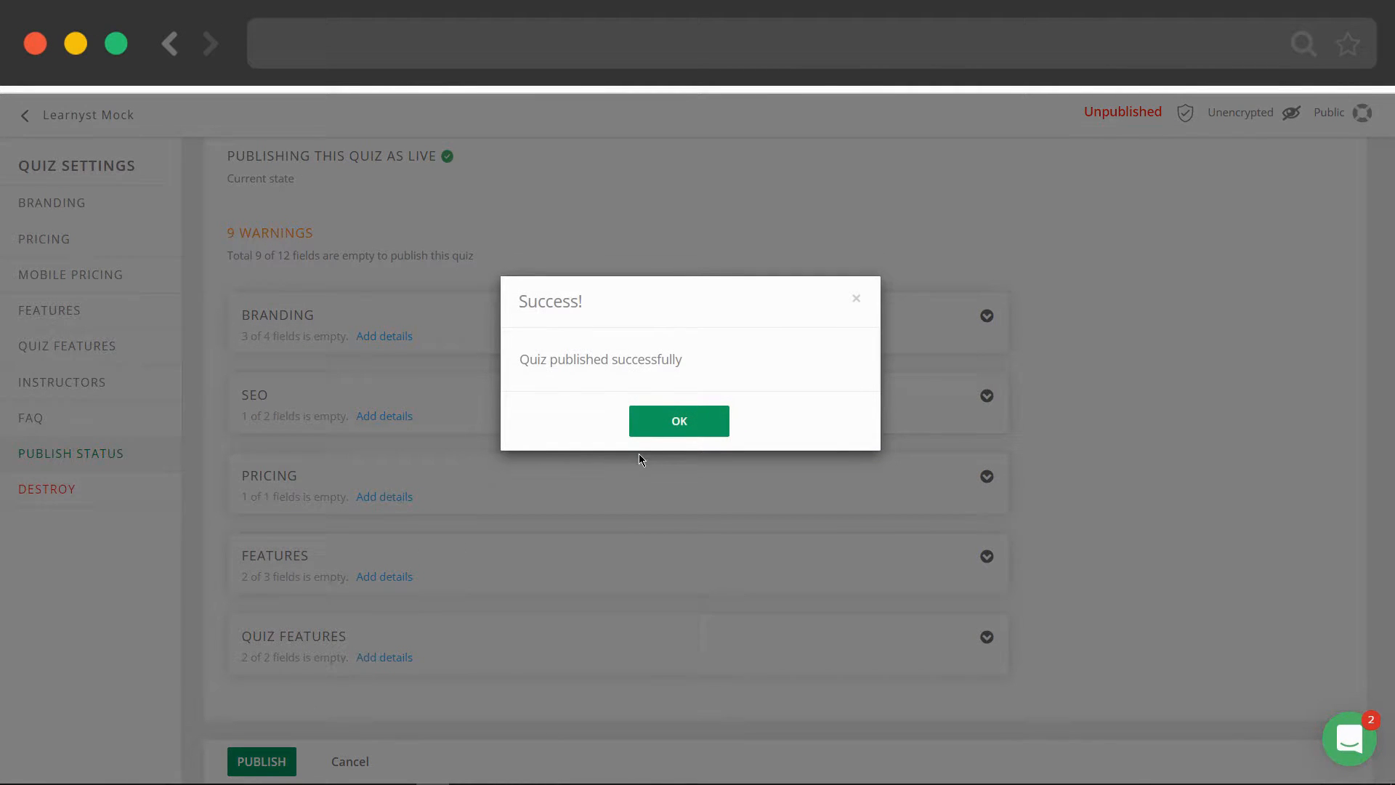
{"action": "left_click", "coordinate": [678, 420]}
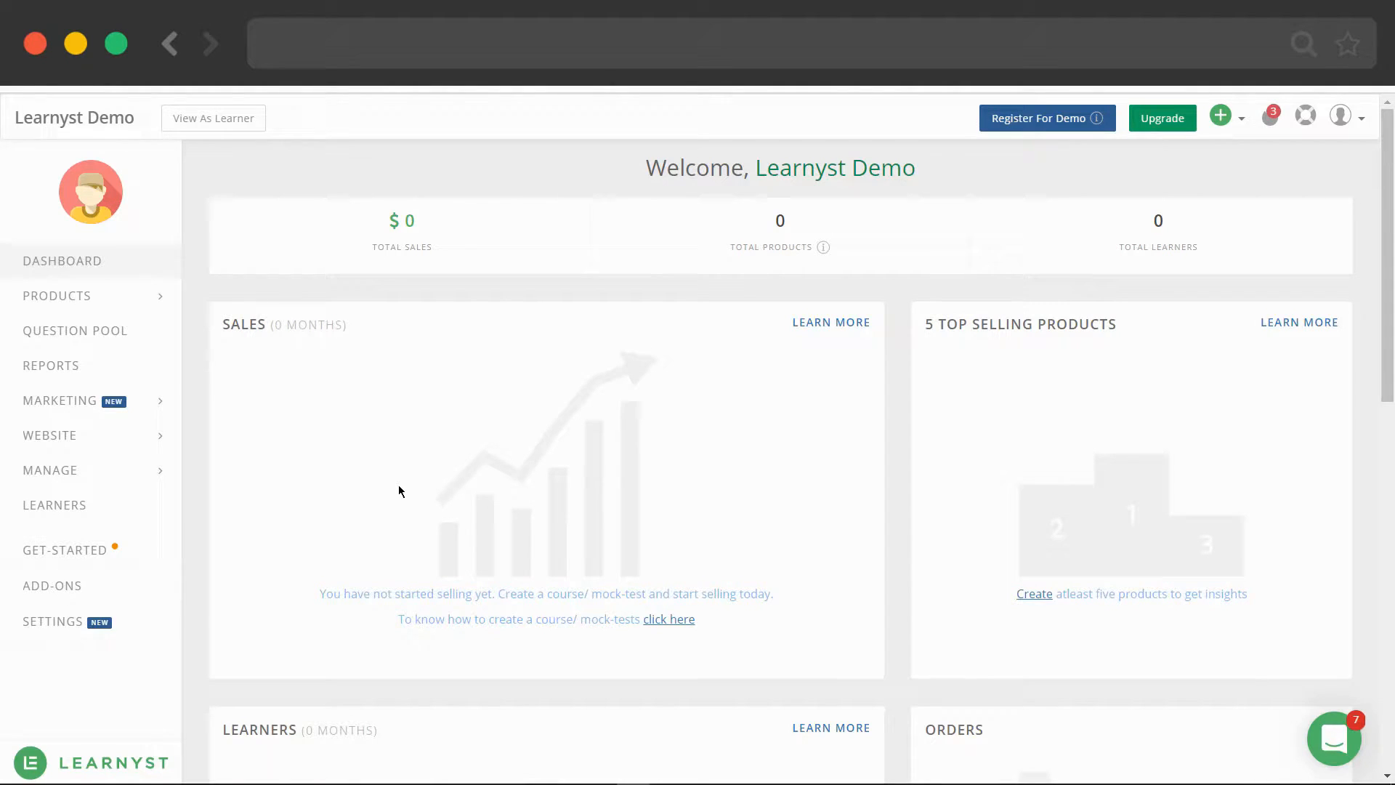
Open Products > Bundles and begin creating a new bundle from the empty list.
{"action": "left_click", "coordinate": [57, 296]}
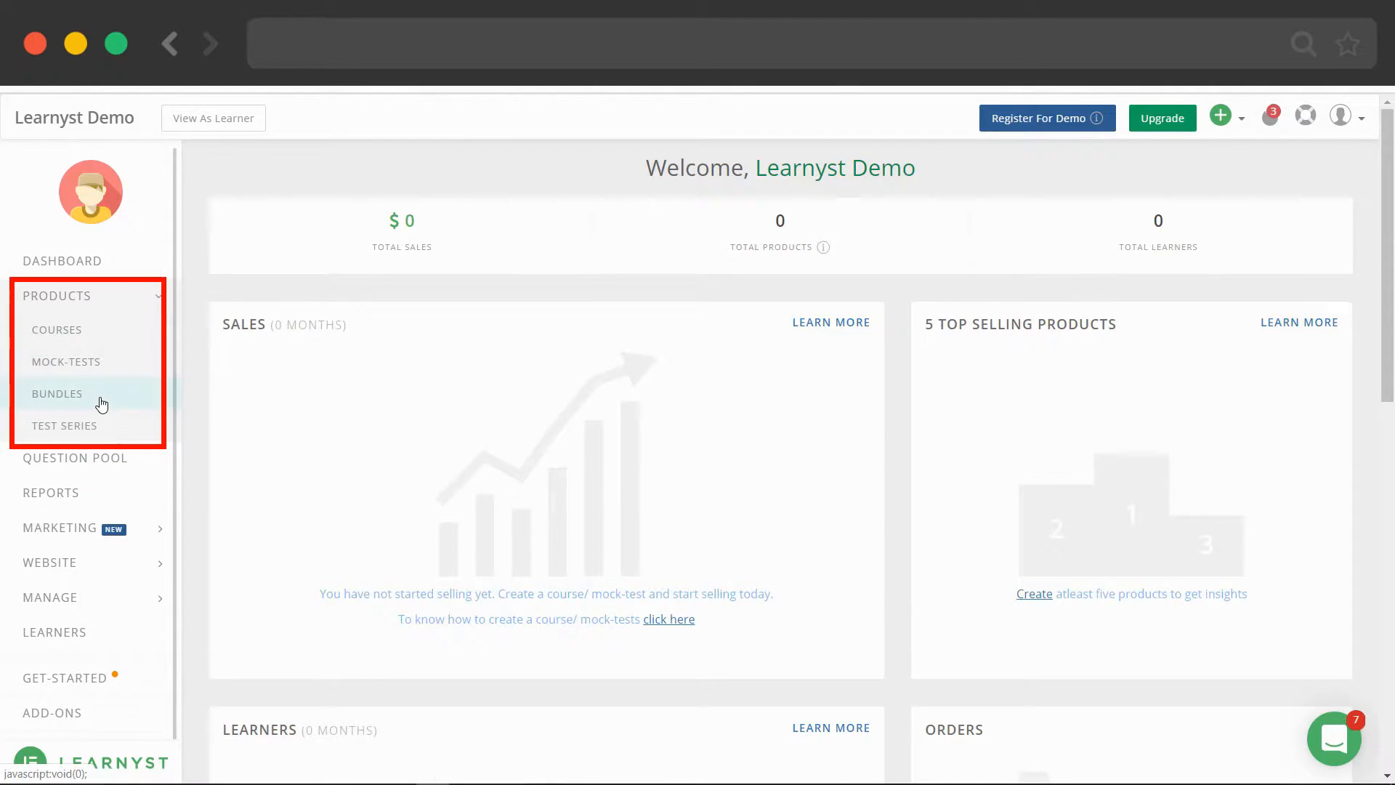
{"action": "left_click", "coordinate": [56, 393]}
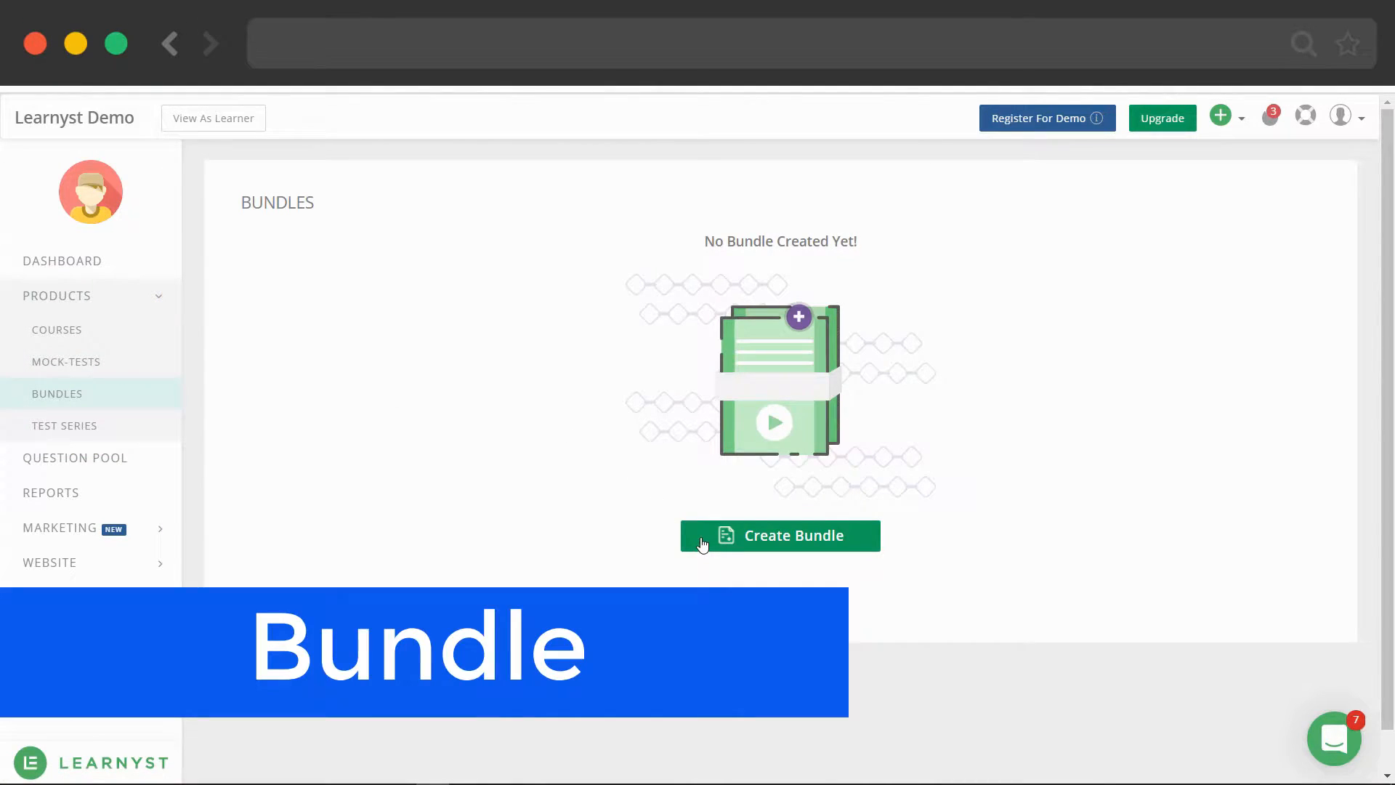
{"action": "left_click", "coordinate": [64, 425]}
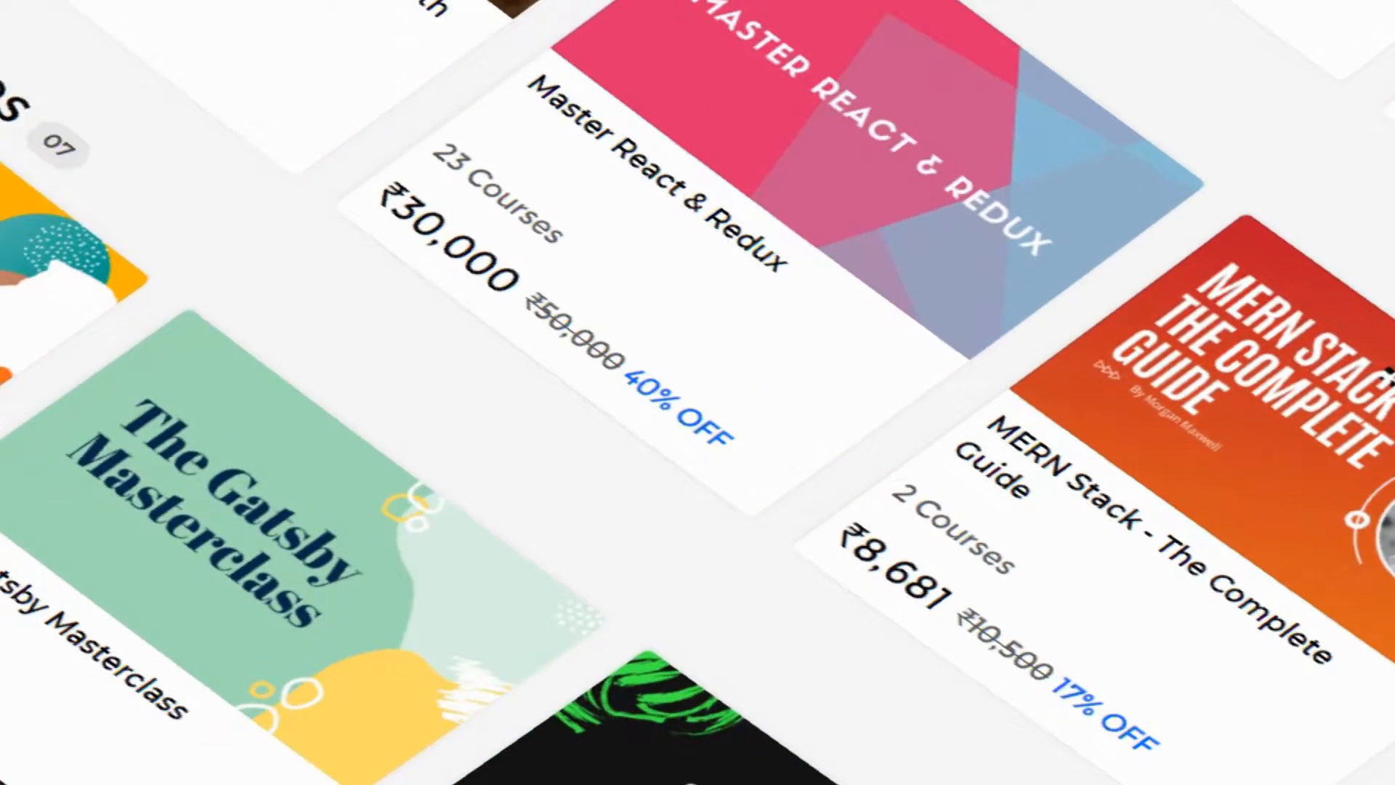
{"action": "scroll", "scroll_direction": "down", "scroll_amount": 3}
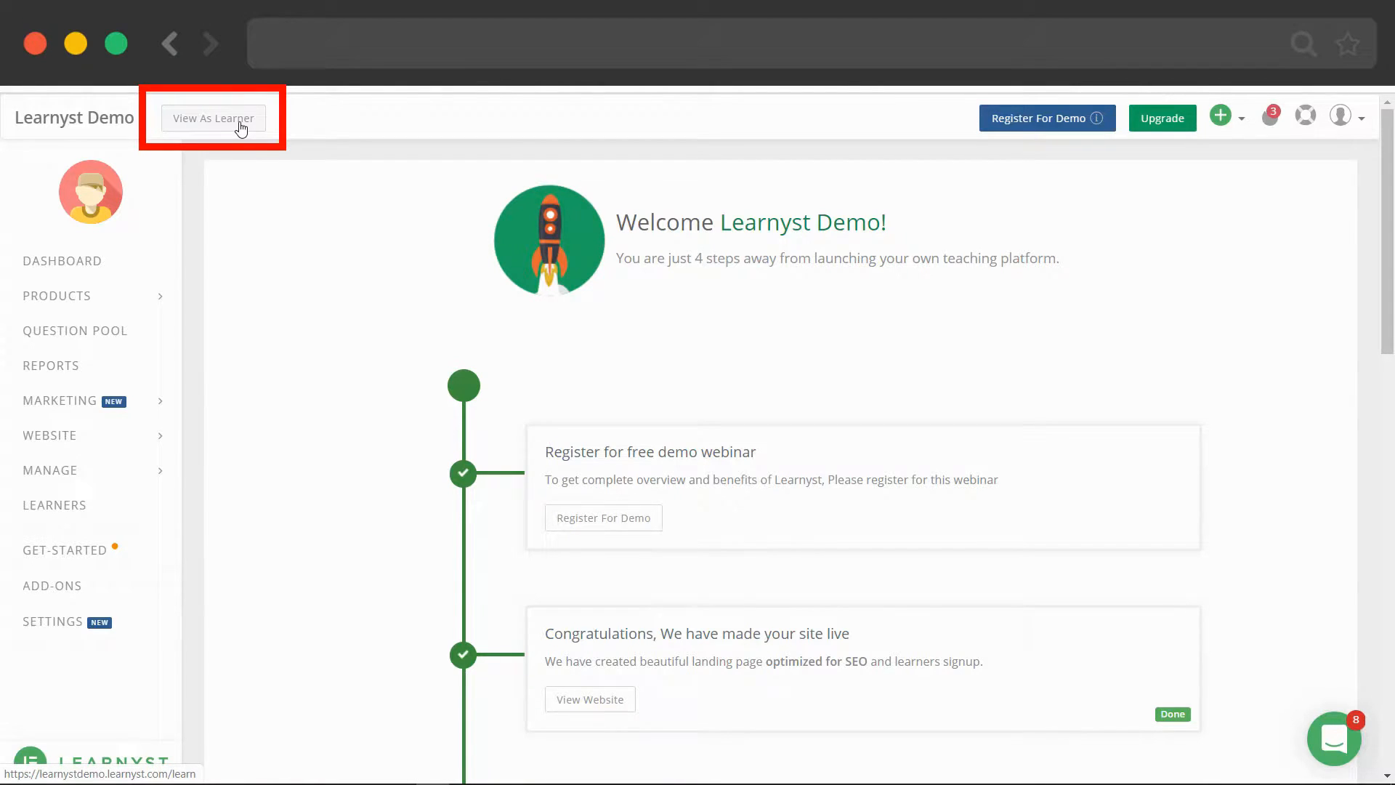
{"action": "left_click", "coordinate": [213, 119]}
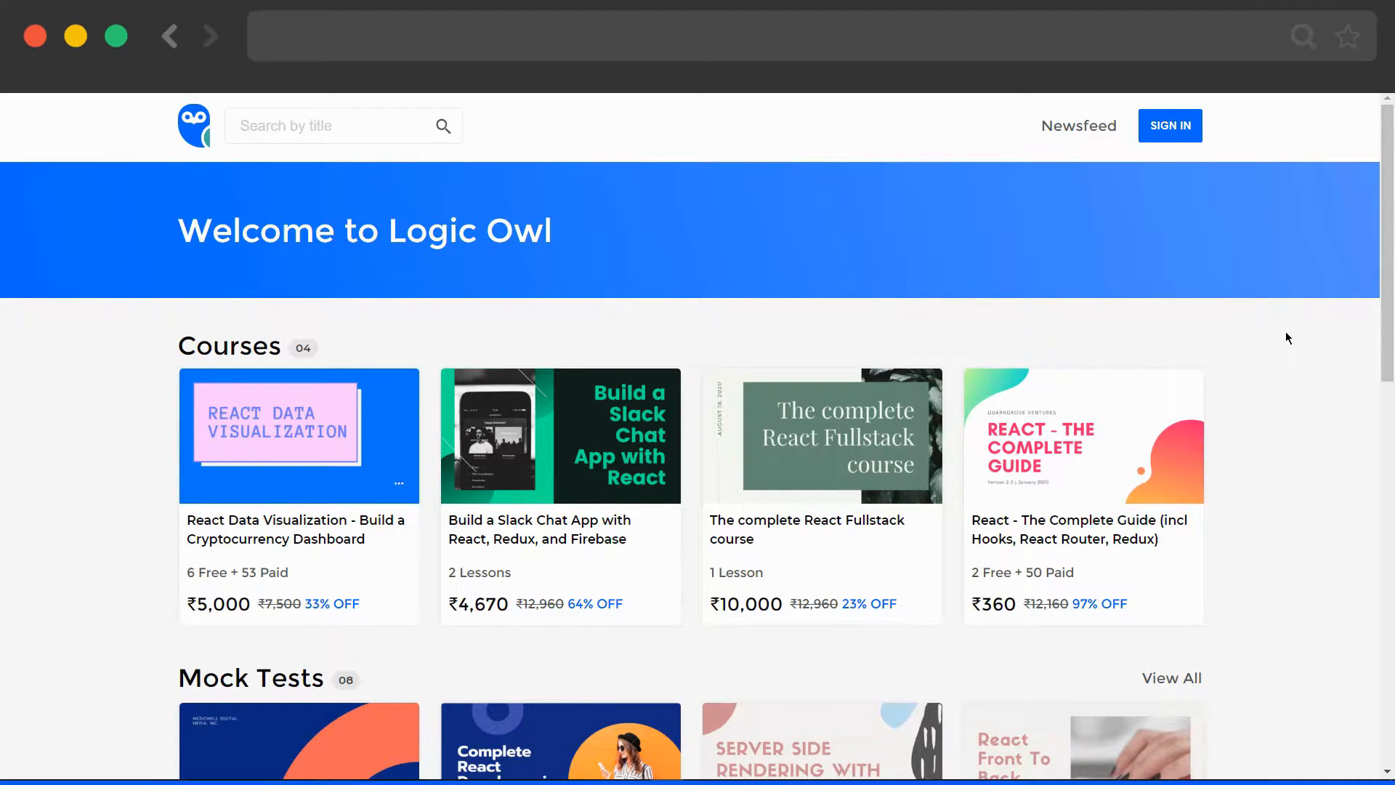
{"action": "scroll", "scroll_direction": "down", "scroll_amount": 3}
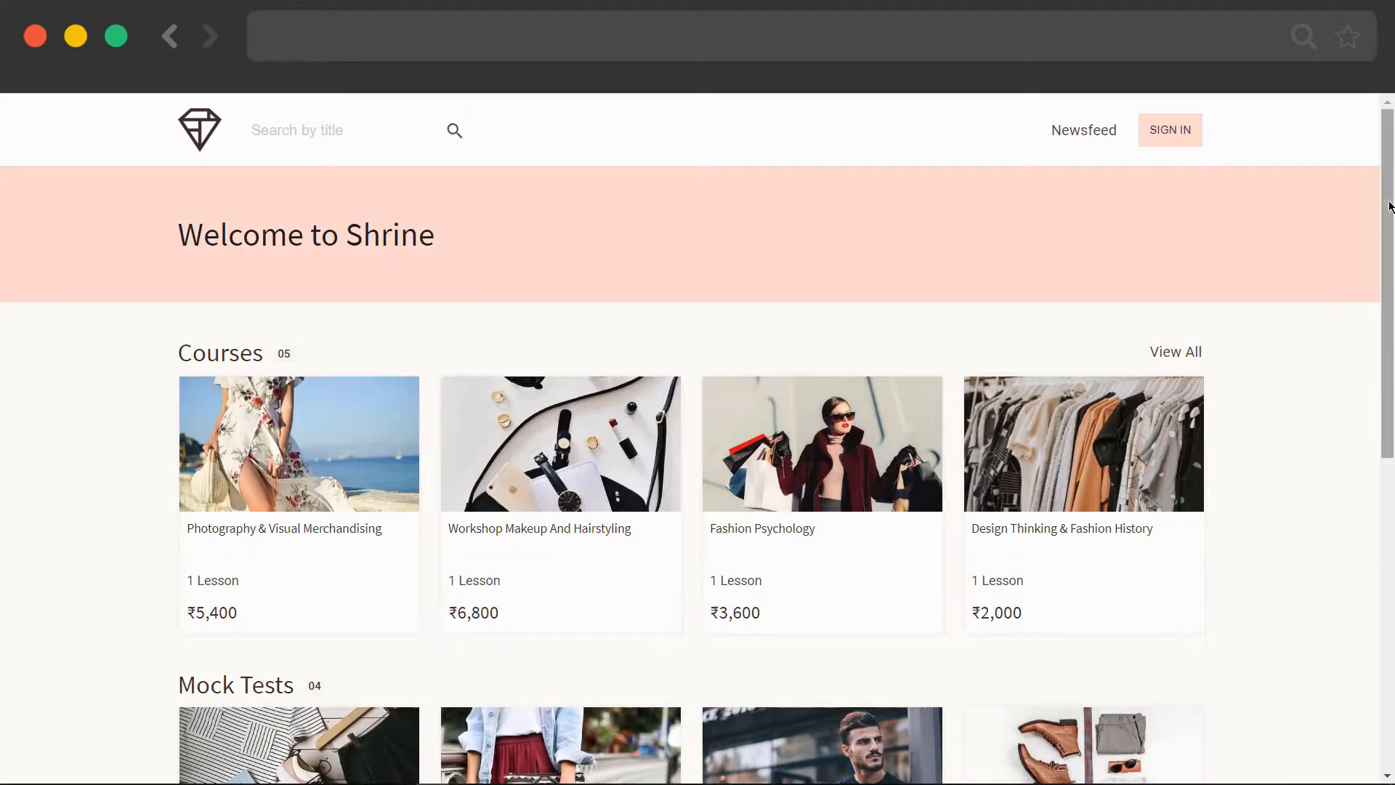
{"action": "scroll", "scroll_direction": "down", "scroll_amount": 3}
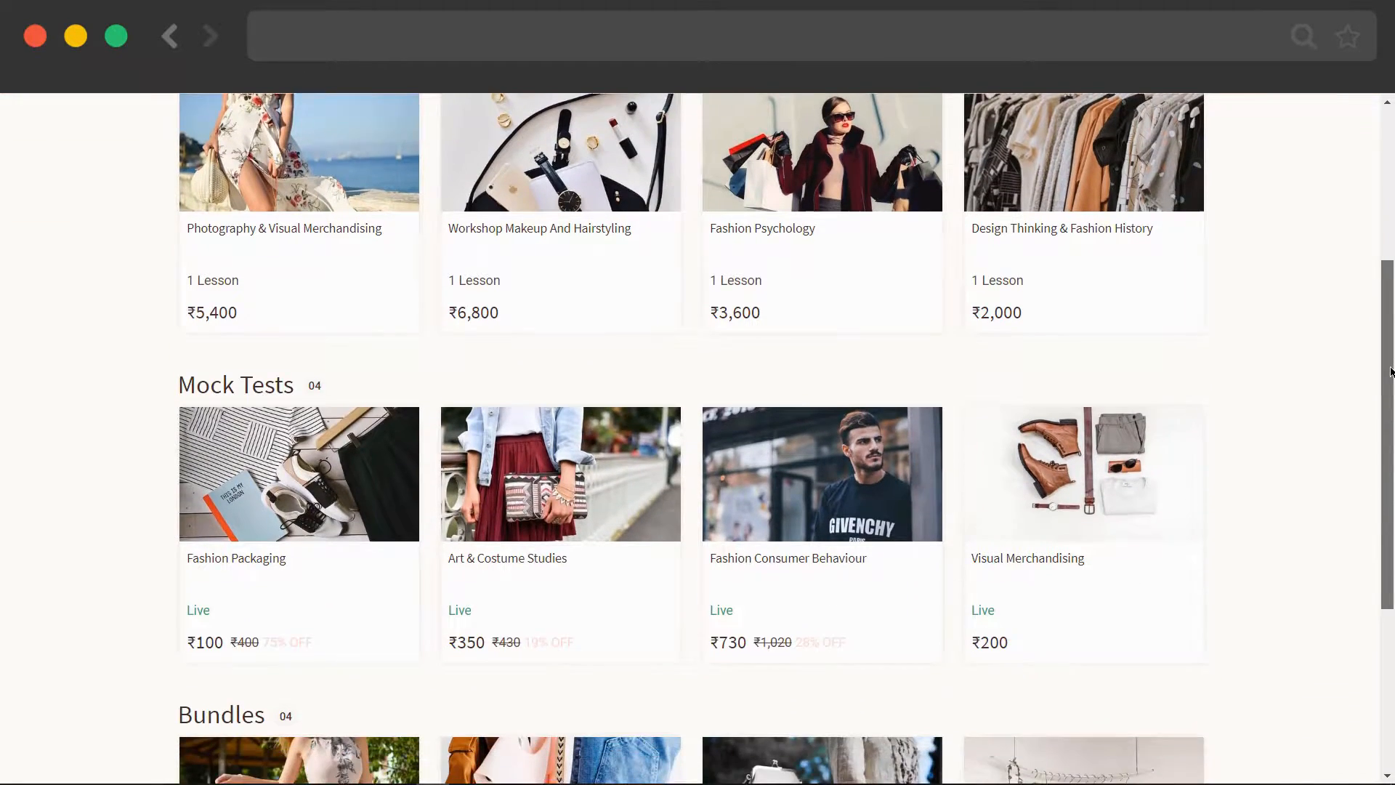
{"action": "scroll", "scroll_direction": "down", "scroll_amount": 3}
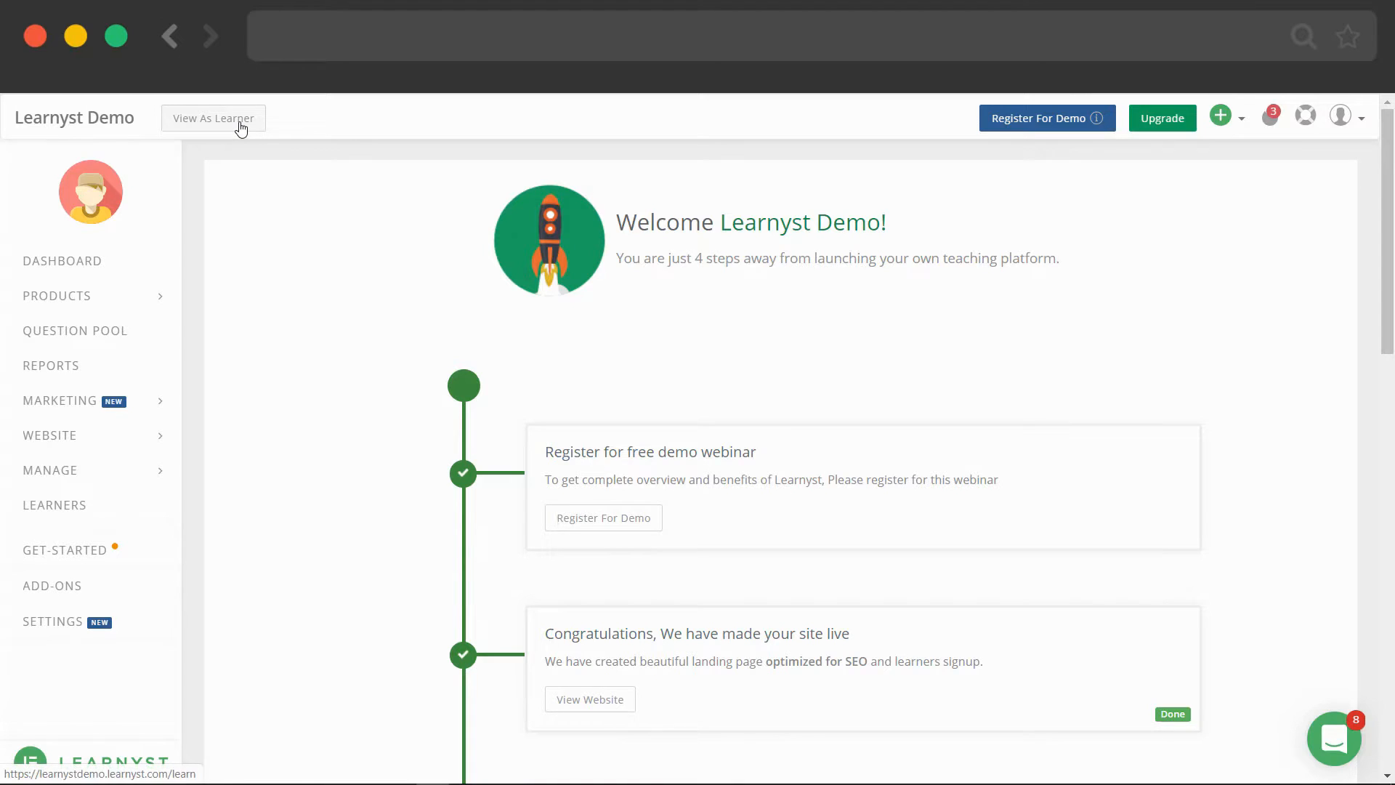
View the site as a learner and scroll through the React Data Visualization course page.
{"action": "left_click", "coordinate": [213, 118]}
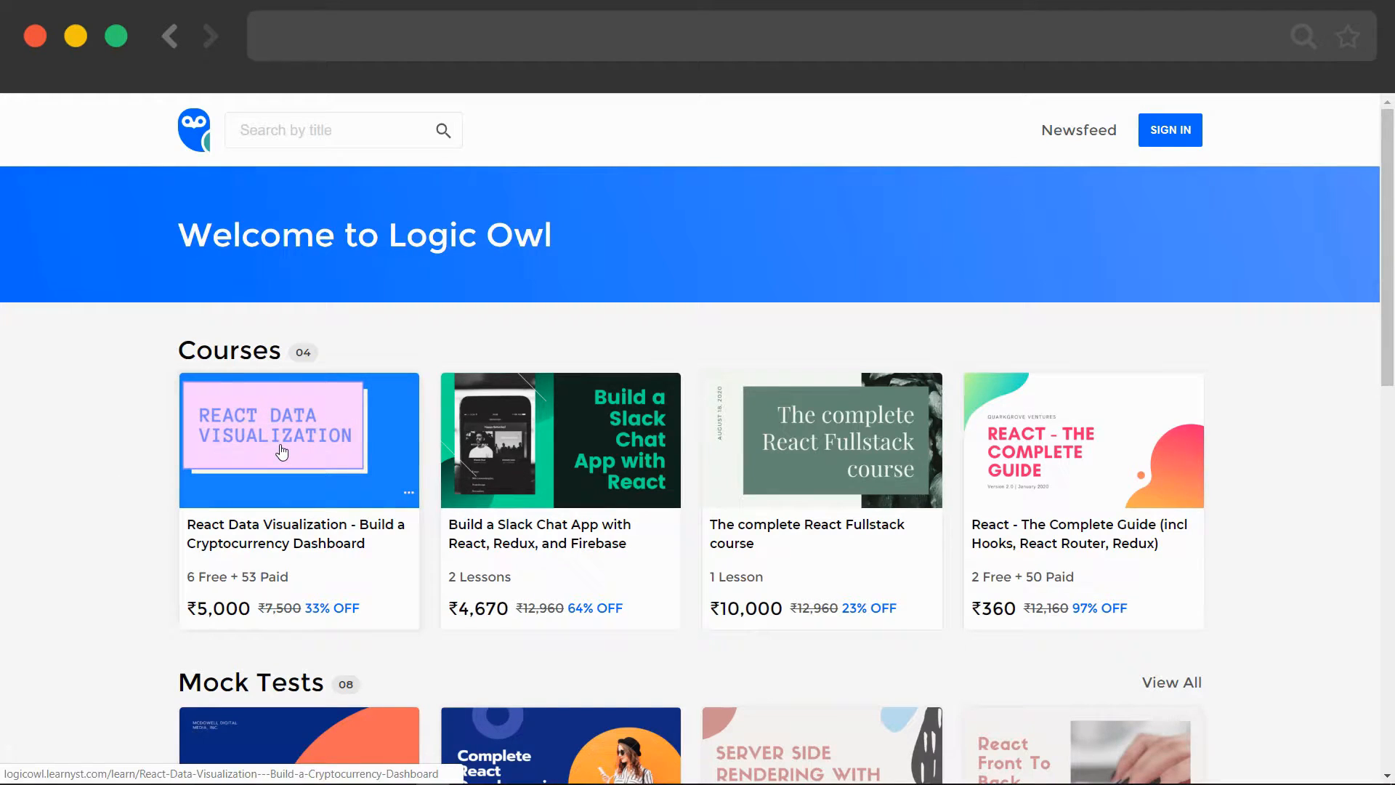
{"action": "left_click", "coordinate": [299, 439]}
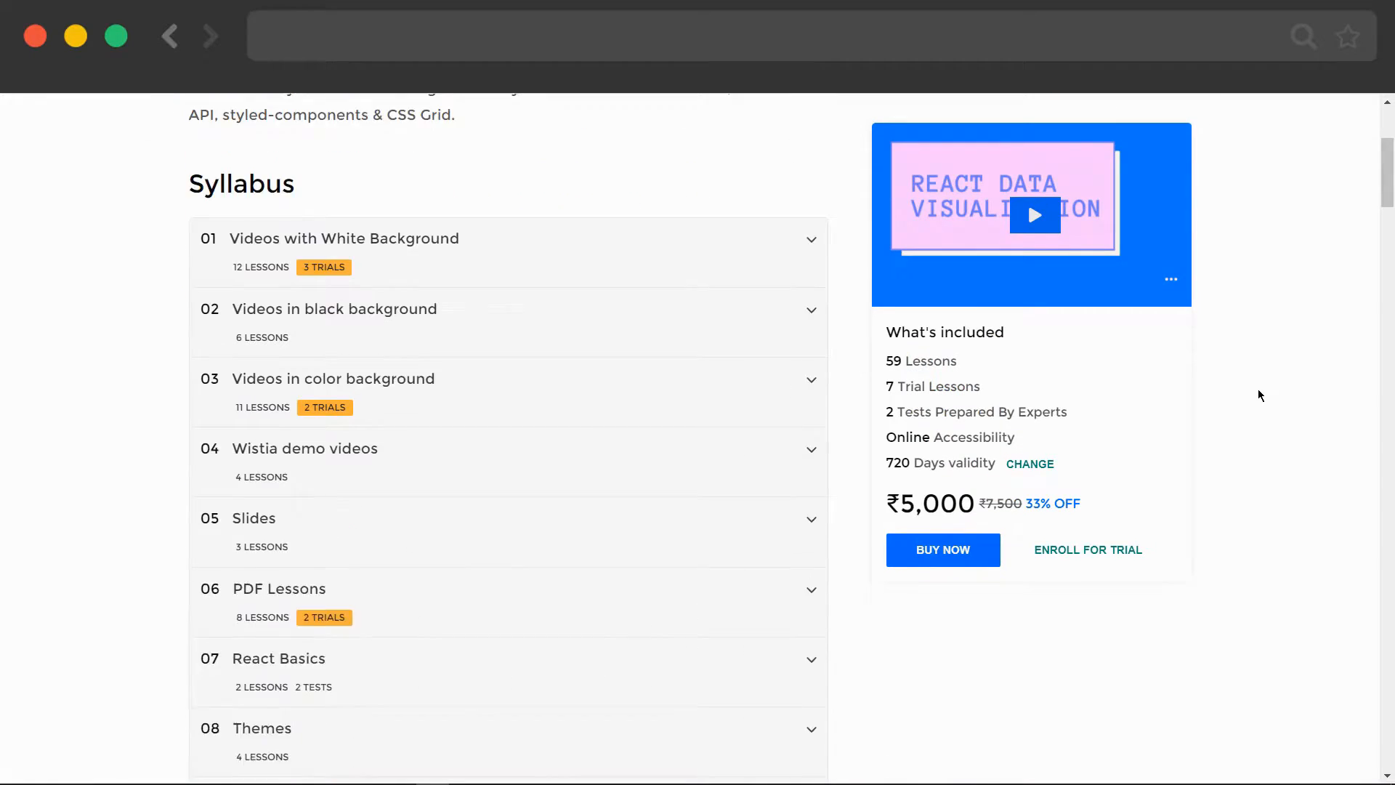
{"action": "scroll", "scroll_direction": "down", "scroll_amount": 3}
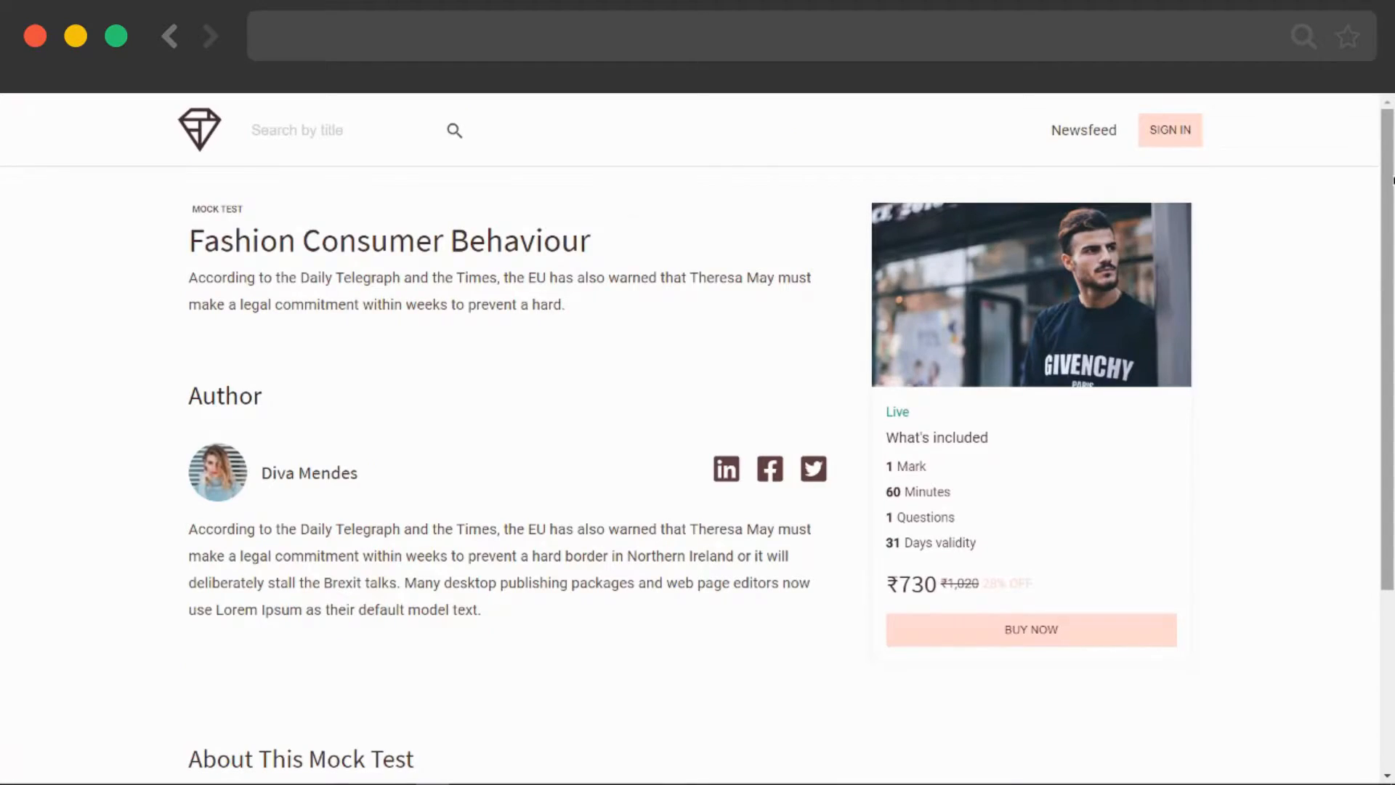
{"action": "scroll", "scroll_direction": "down", "scroll_amount": 3}
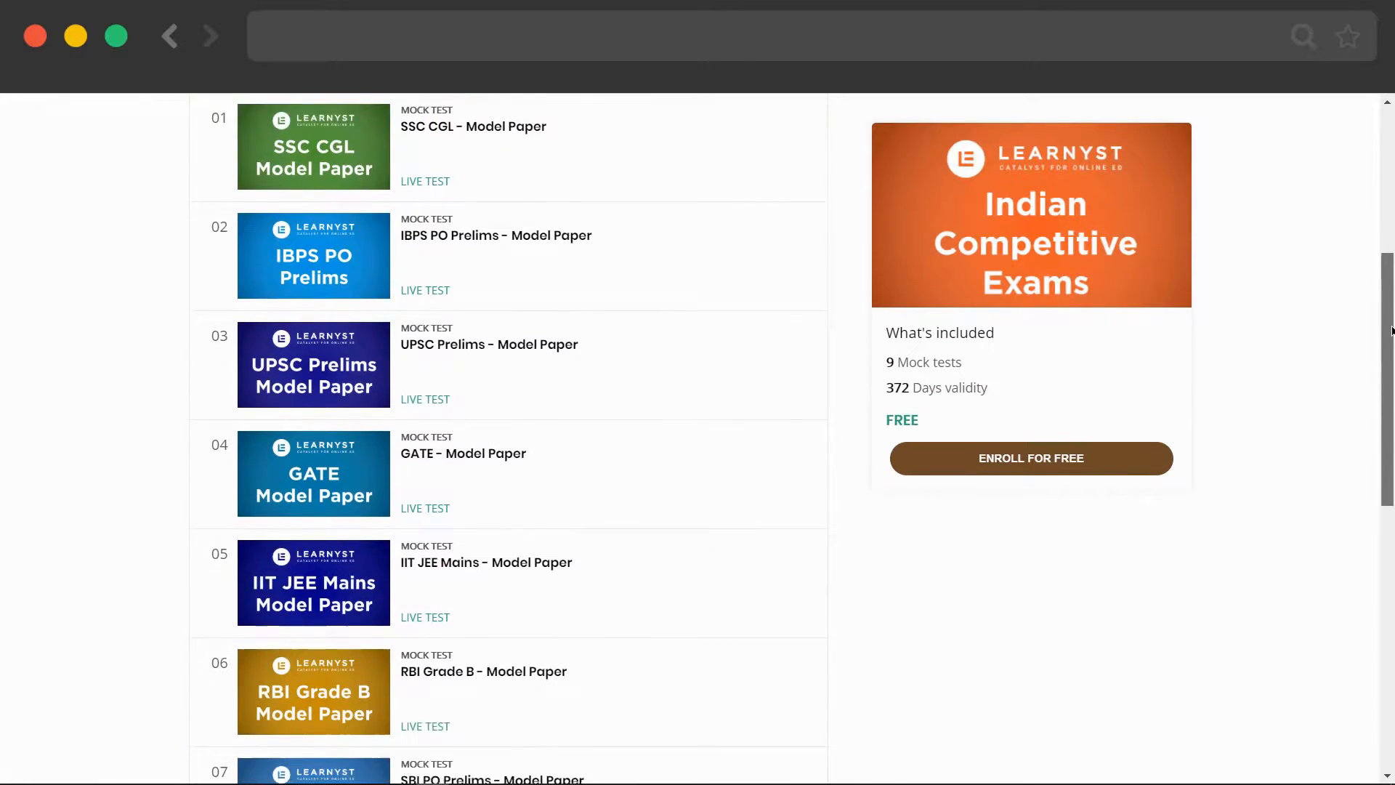
{"action": "scroll", "scroll_direction": "down", "scroll_amount": 3}
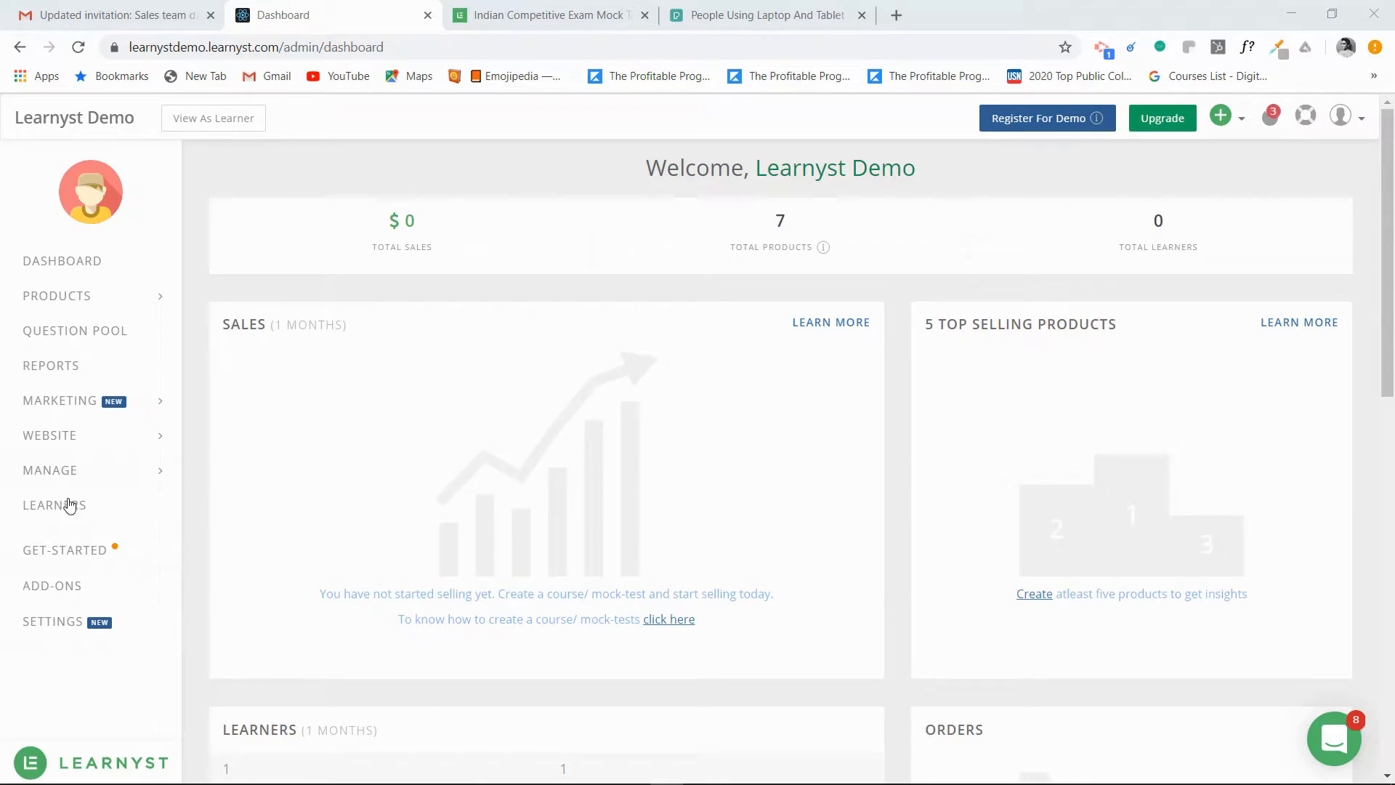
Open the General settings page showing time zone, video quality and language.
{"action": "left_click", "coordinate": [54, 504]}
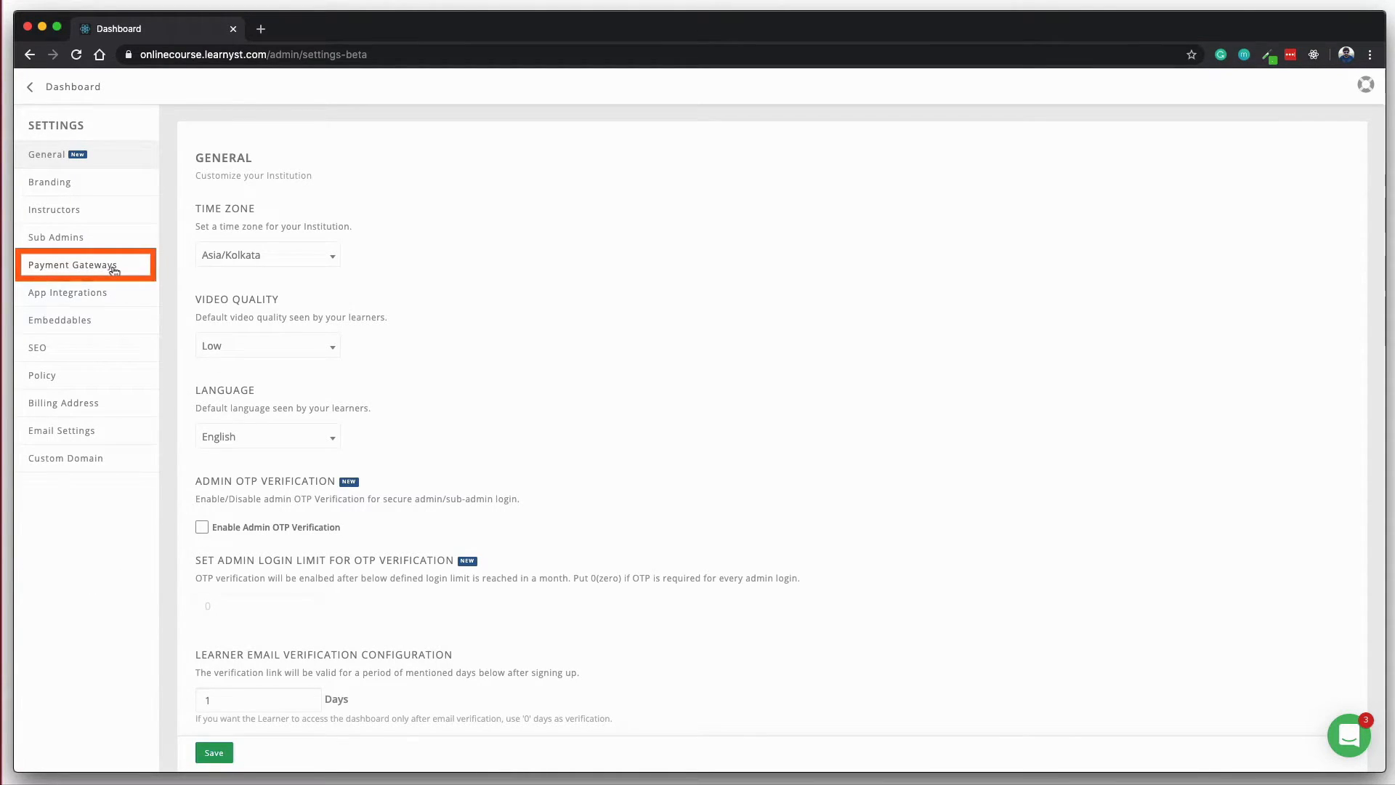
Change the payment gateway currency to U.S. Dollar and save.
{"action": "left_click", "coordinate": [73, 265]}
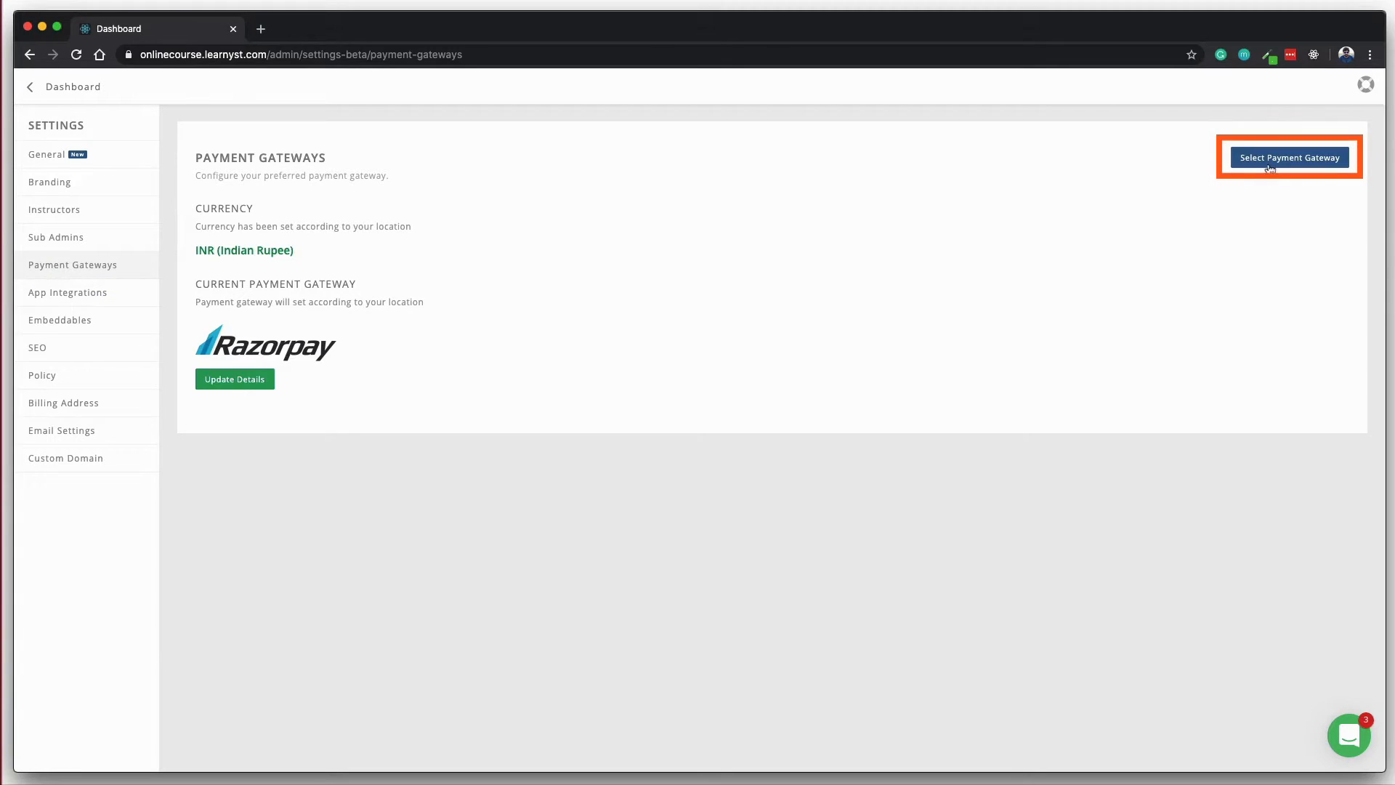
{"action": "left_click", "coordinate": [1289, 157]}
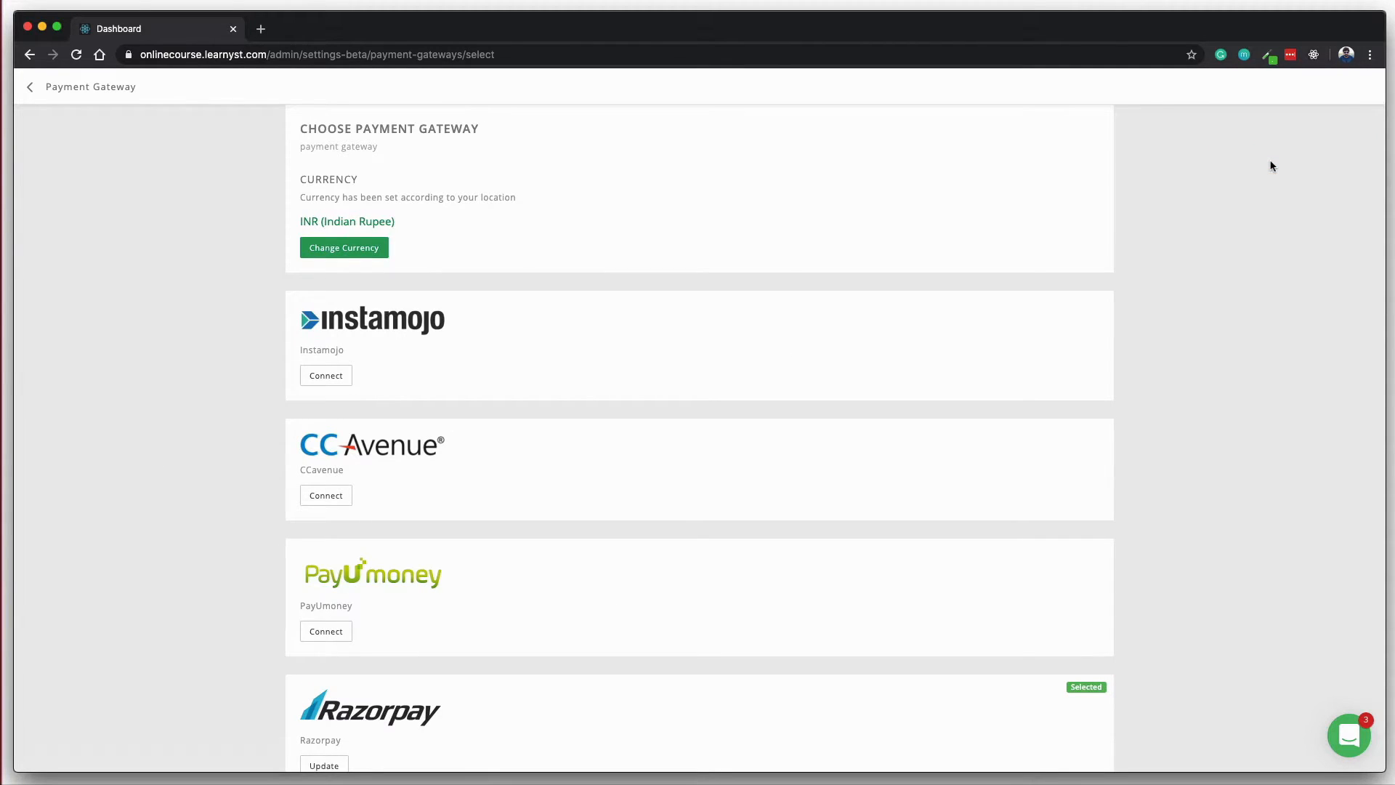
{"action": "left_click", "coordinate": [344, 247]}
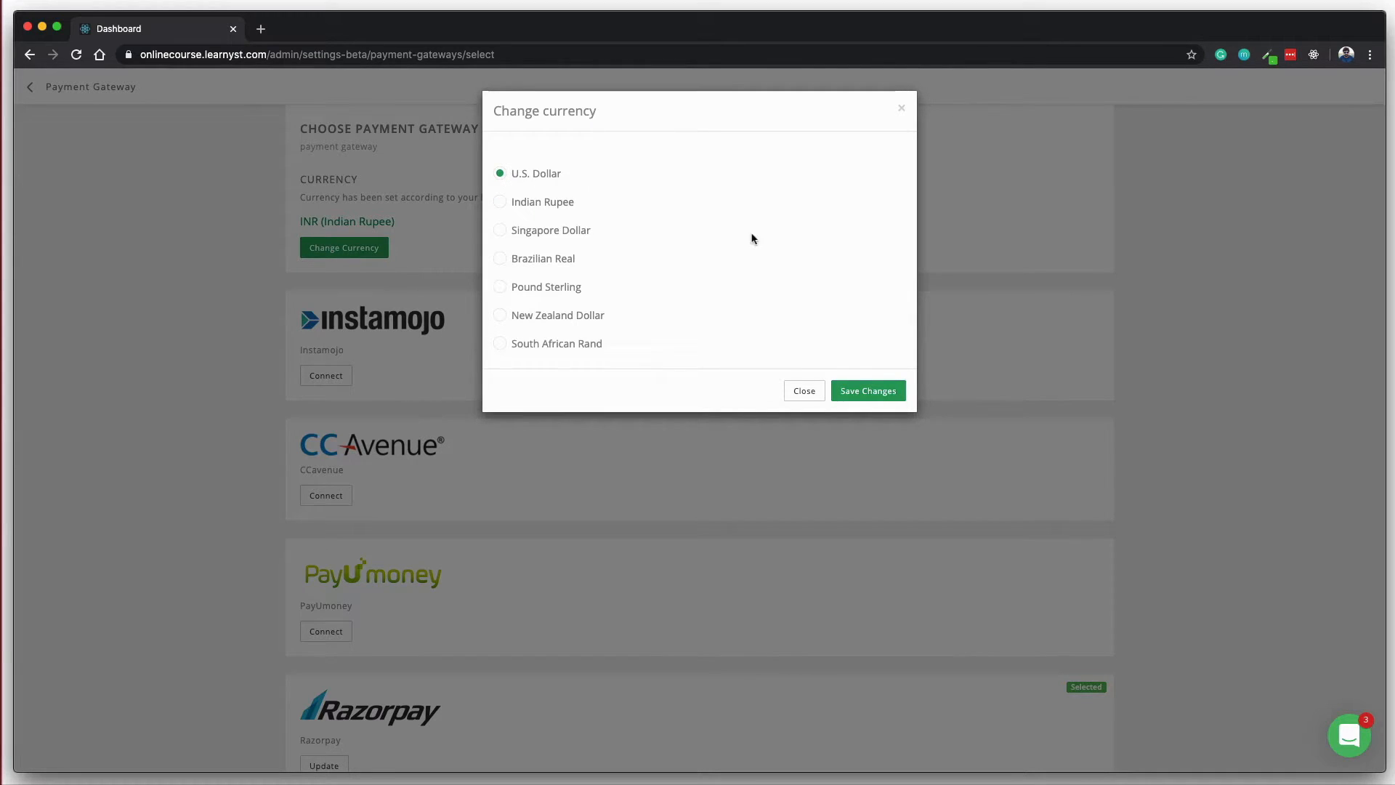
{"action": "left_click", "coordinate": [867, 391]}
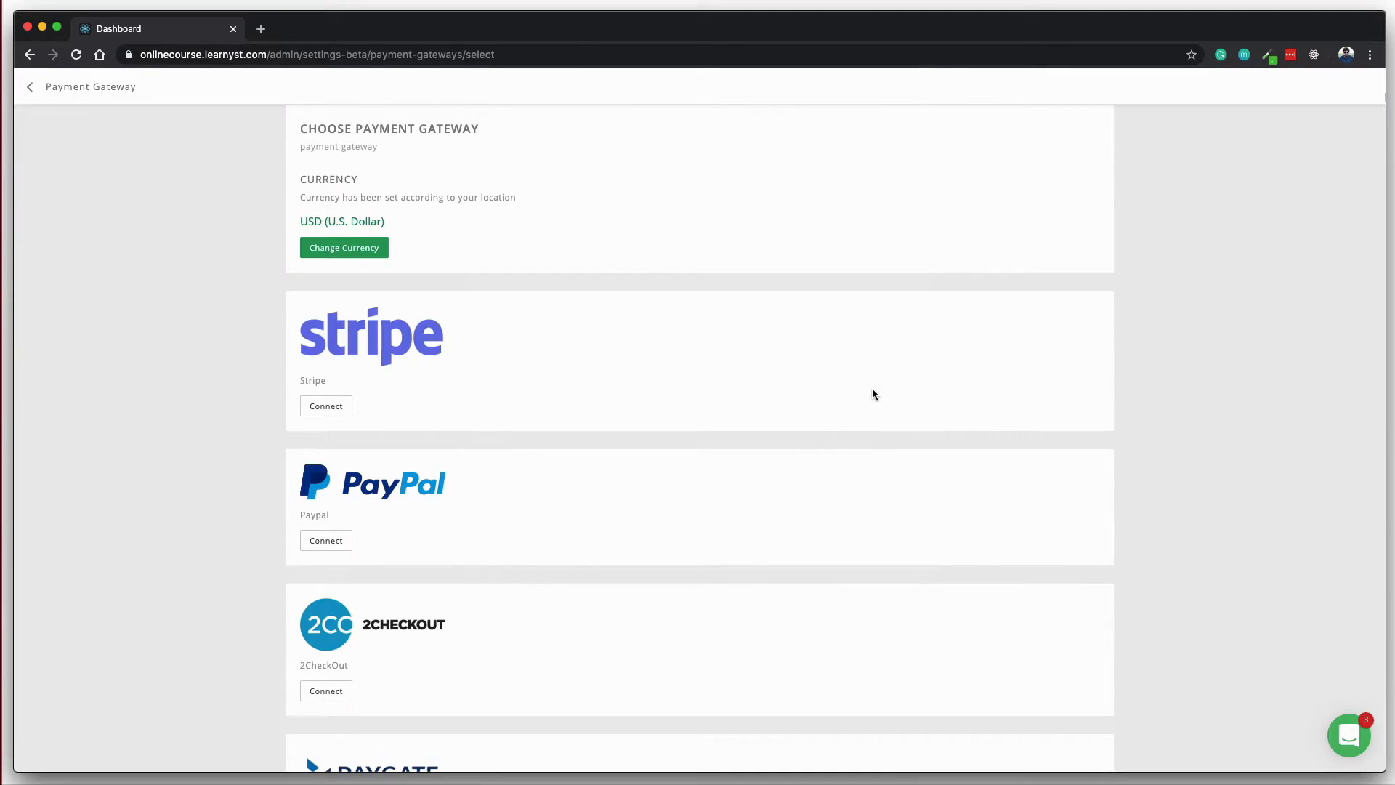
{"action": "scroll", "scroll_direction": "down", "scroll_amount": 3}
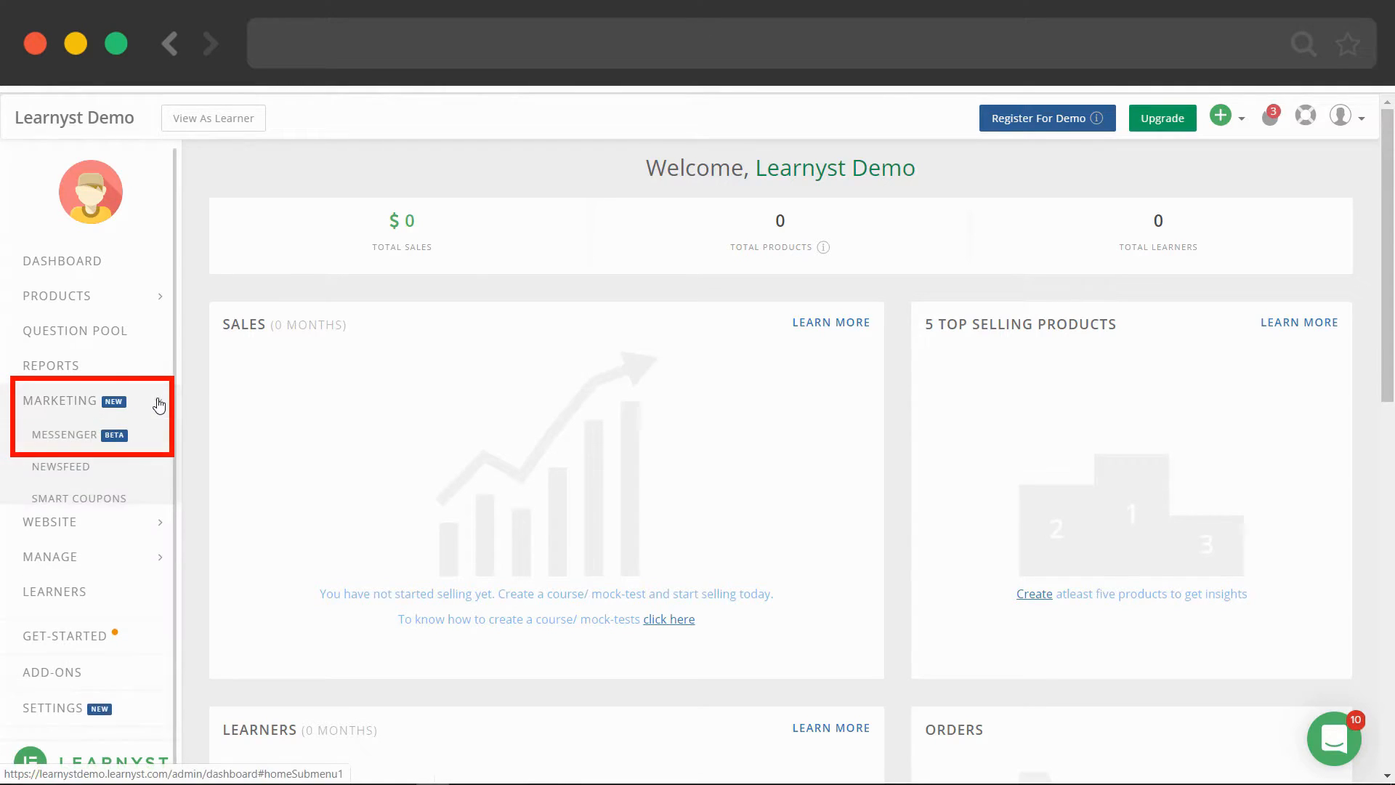
Check the push messenger draft, then open Website > Site Builder showing LearnCodeOnline.
{"action": "left_click", "coordinate": [64, 434]}
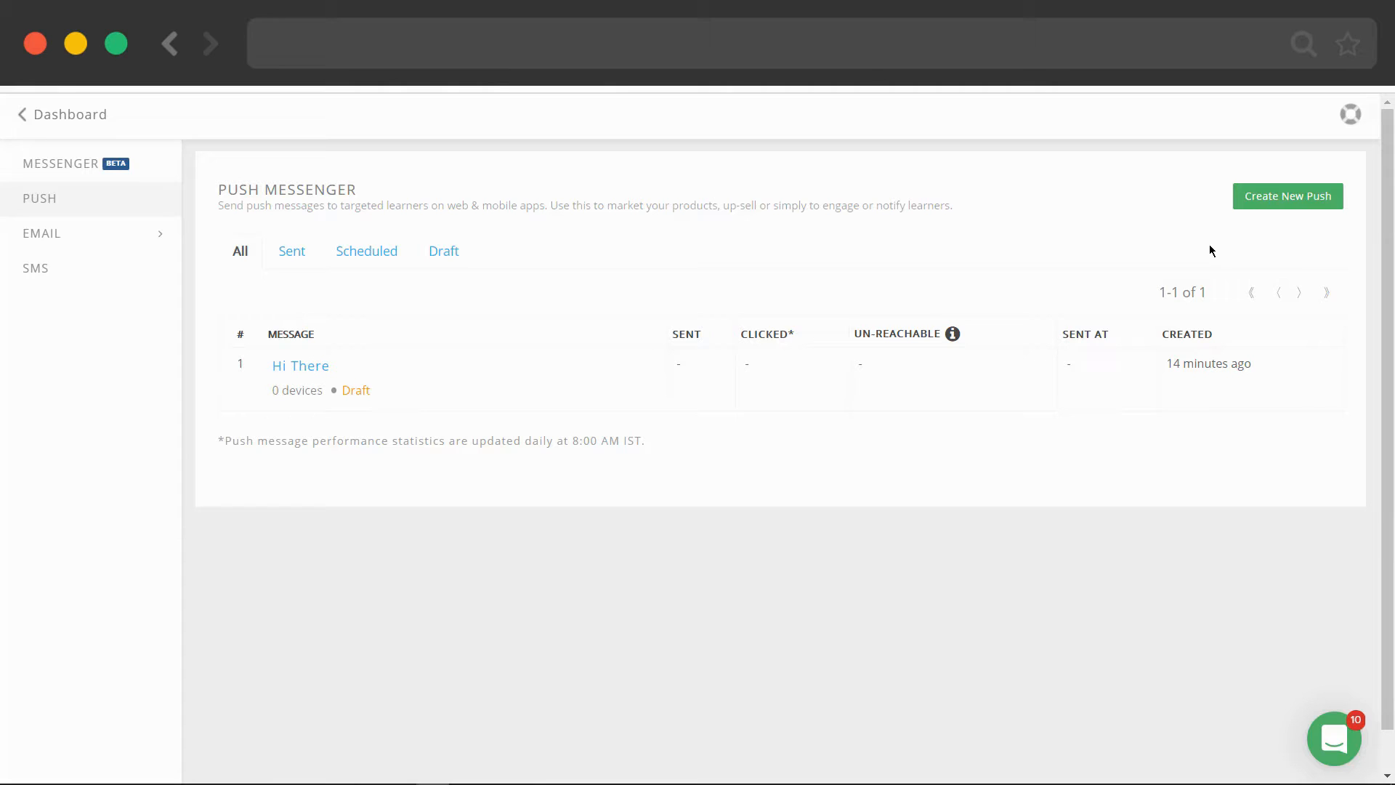
{"action": "left_click", "coordinate": [63, 114]}
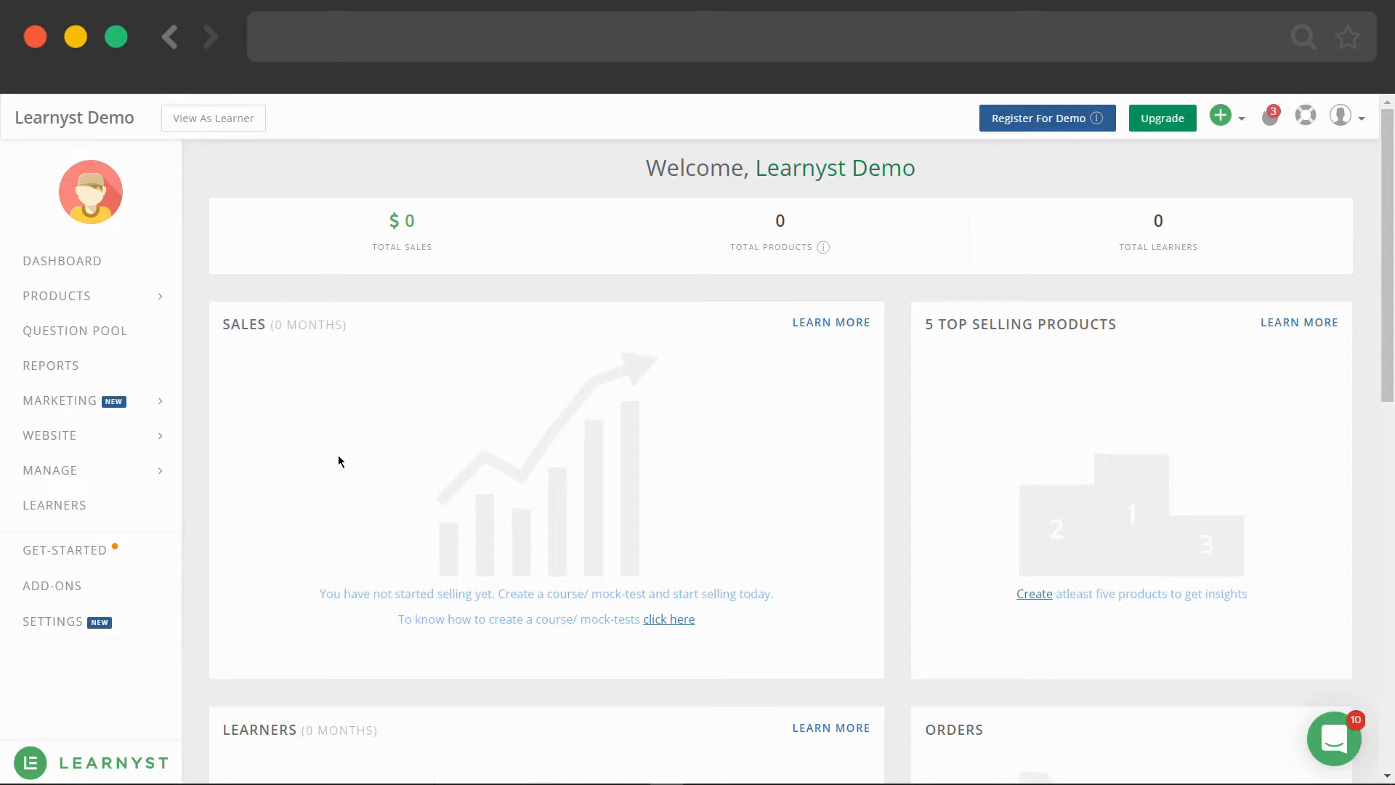
{"action": "left_click", "coordinate": [50, 435]}
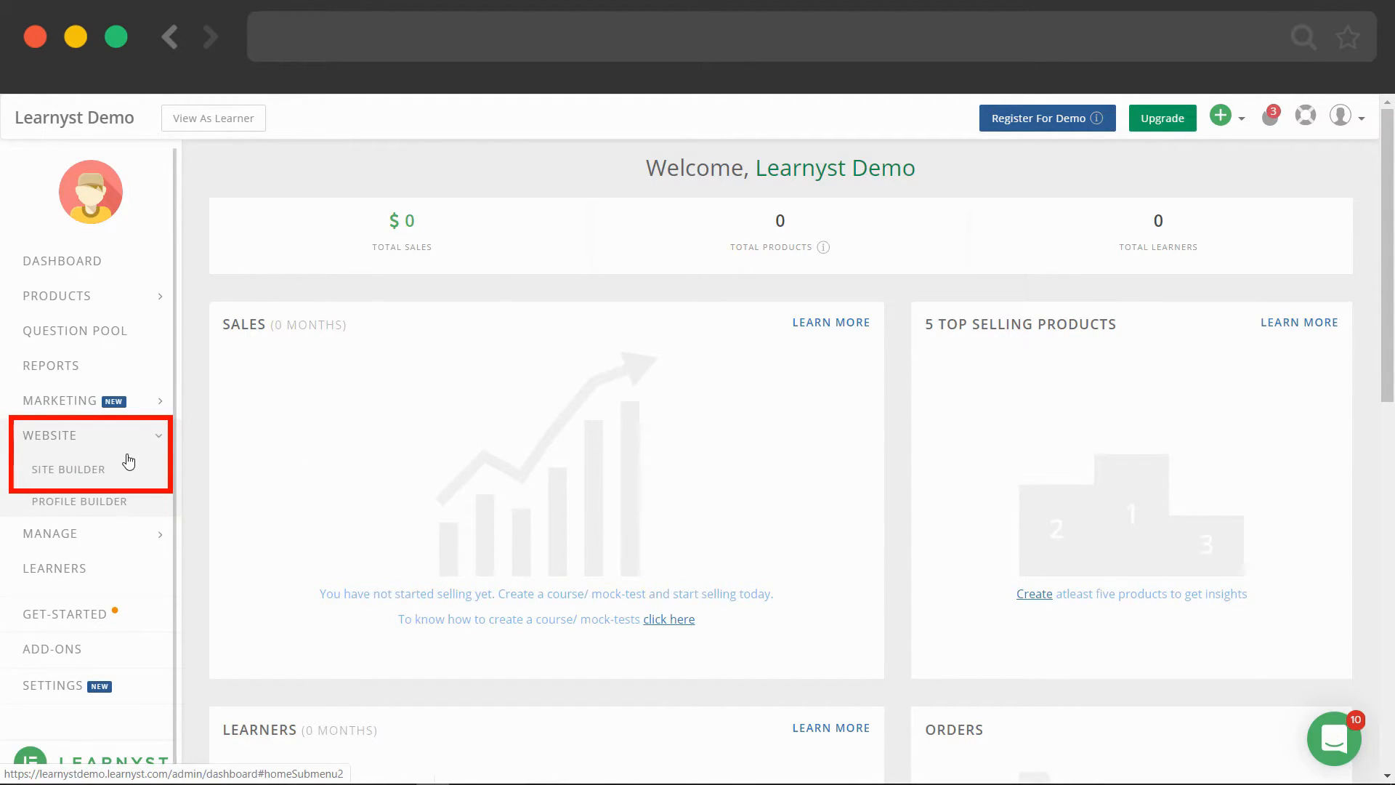
{"action": "left_click", "coordinate": [68, 469]}
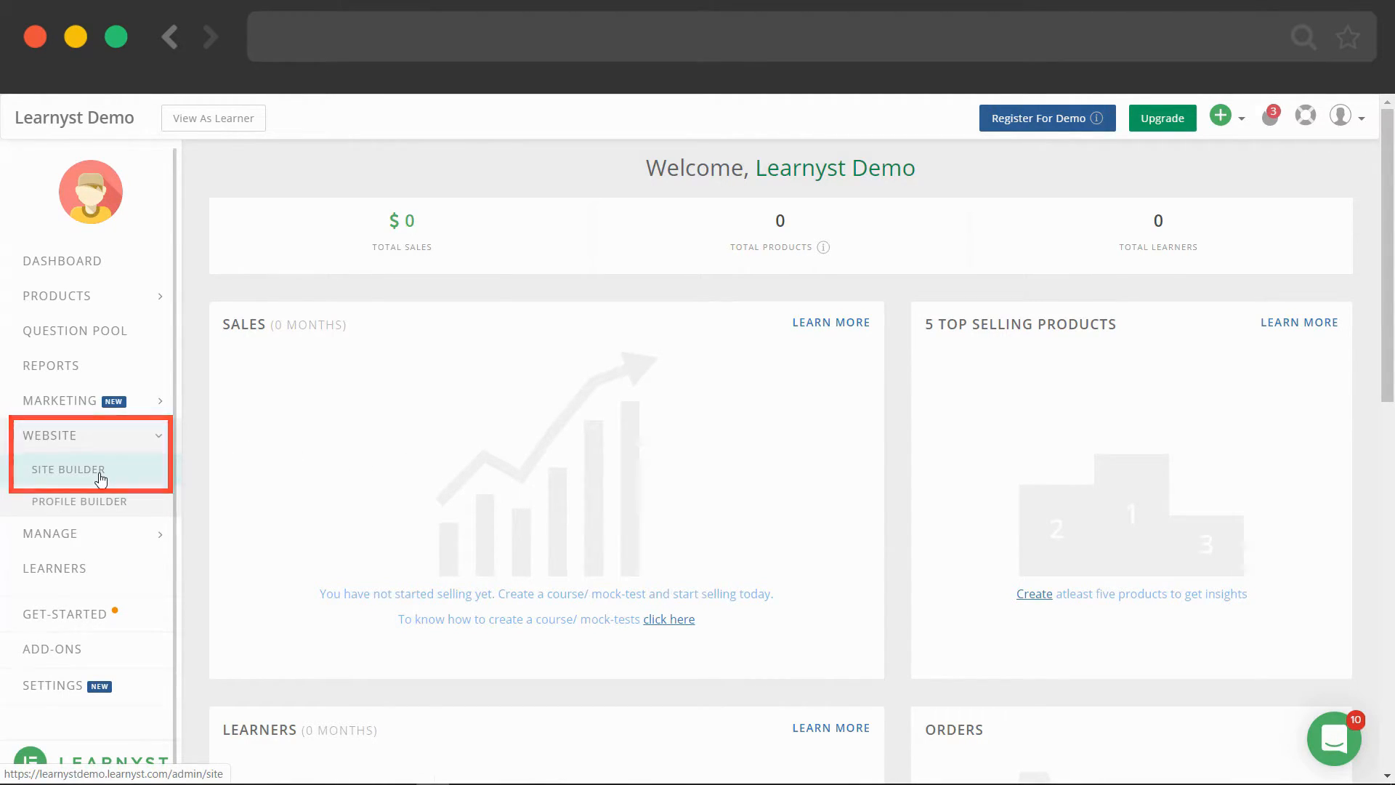
{"action": "left_click", "coordinate": [70, 470]}
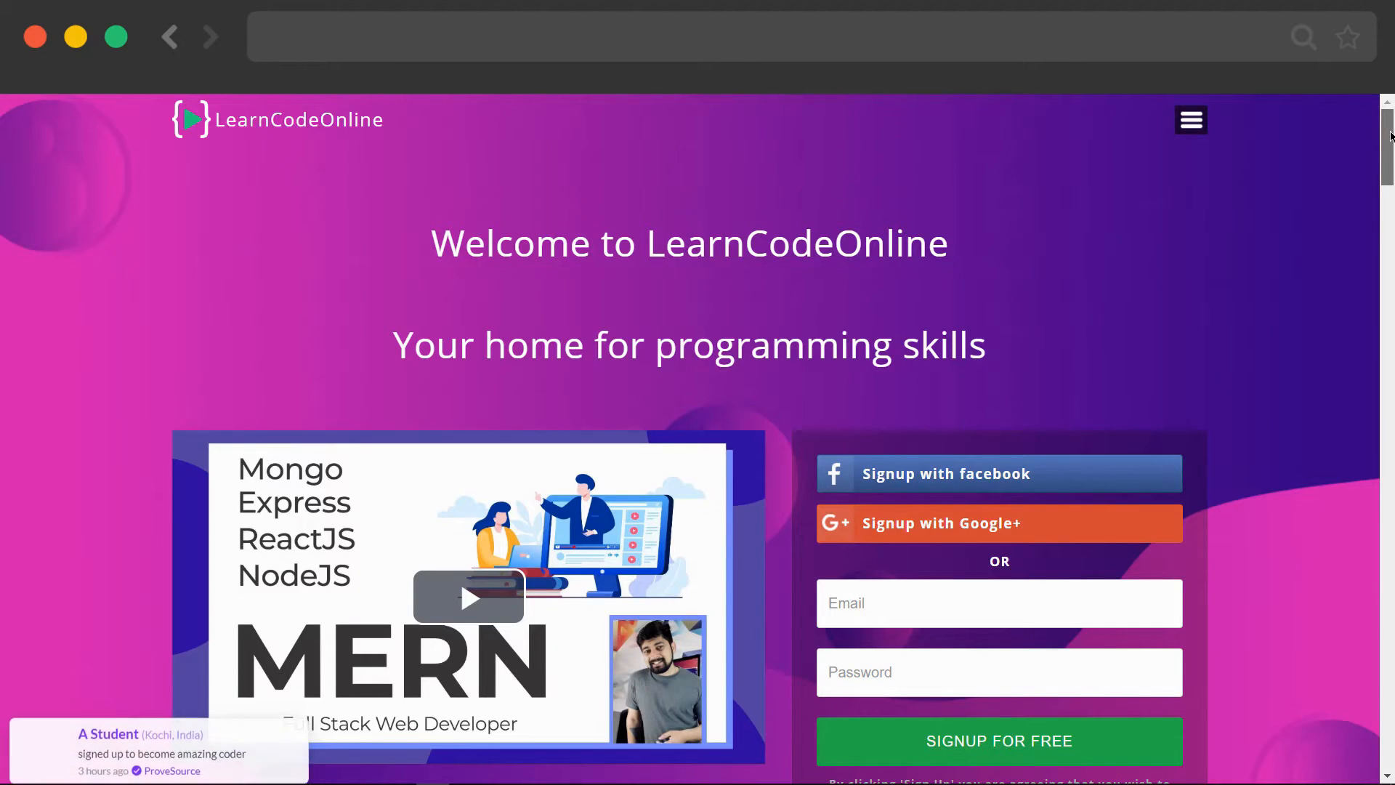
Scroll the LearnCodeOnline and Takshzila storefronts, then Logic Owl's page down to Bundles and Test Series.
{"action": "scroll", "scroll_direction": "down", "scroll_amount": 3}
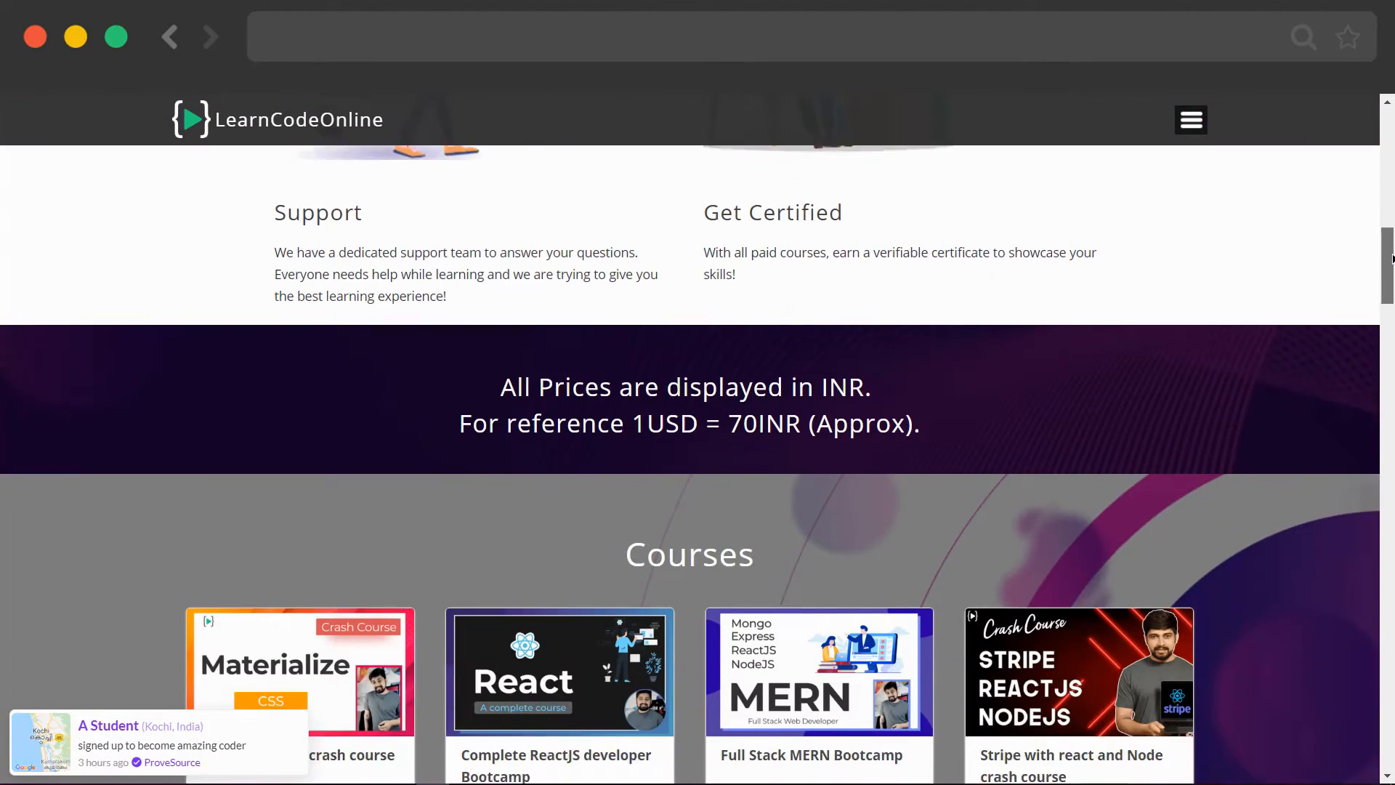
{"action": "scroll", "scroll_direction": "down", "scroll_amount": 3}
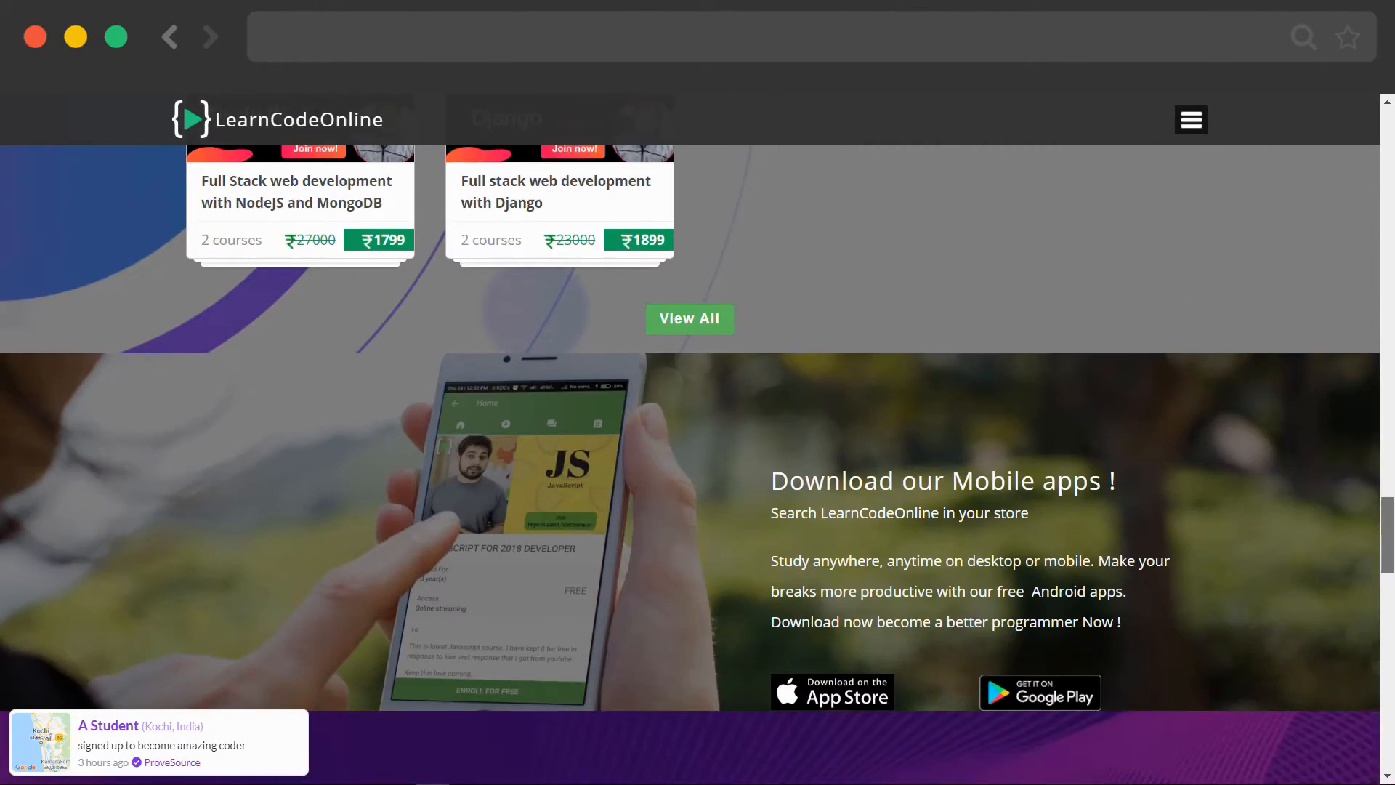
{"action": "scroll", "scroll_direction": "down", "scroll_amount": 3}
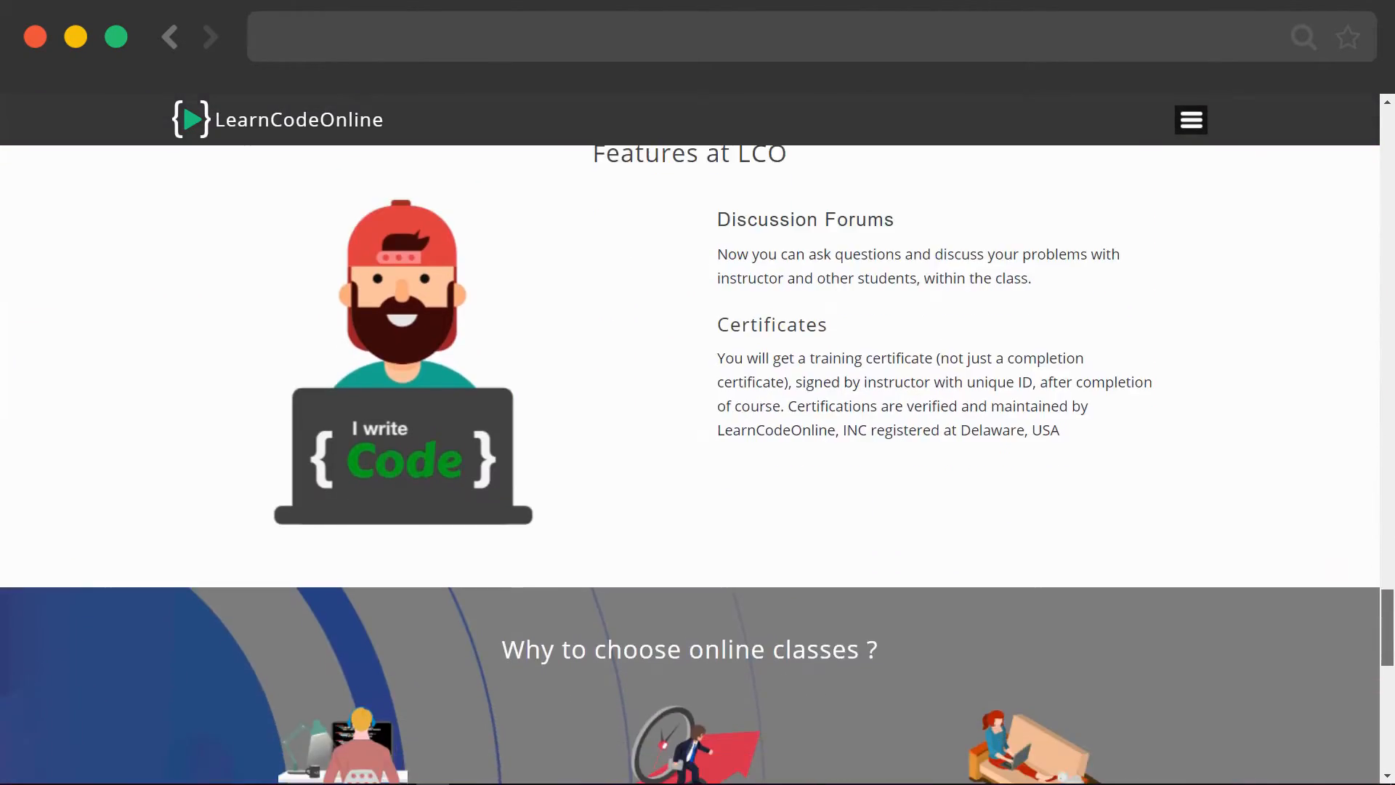
{"action": "scroll", "scroll_direction": "down", "scroll_amount": 3}
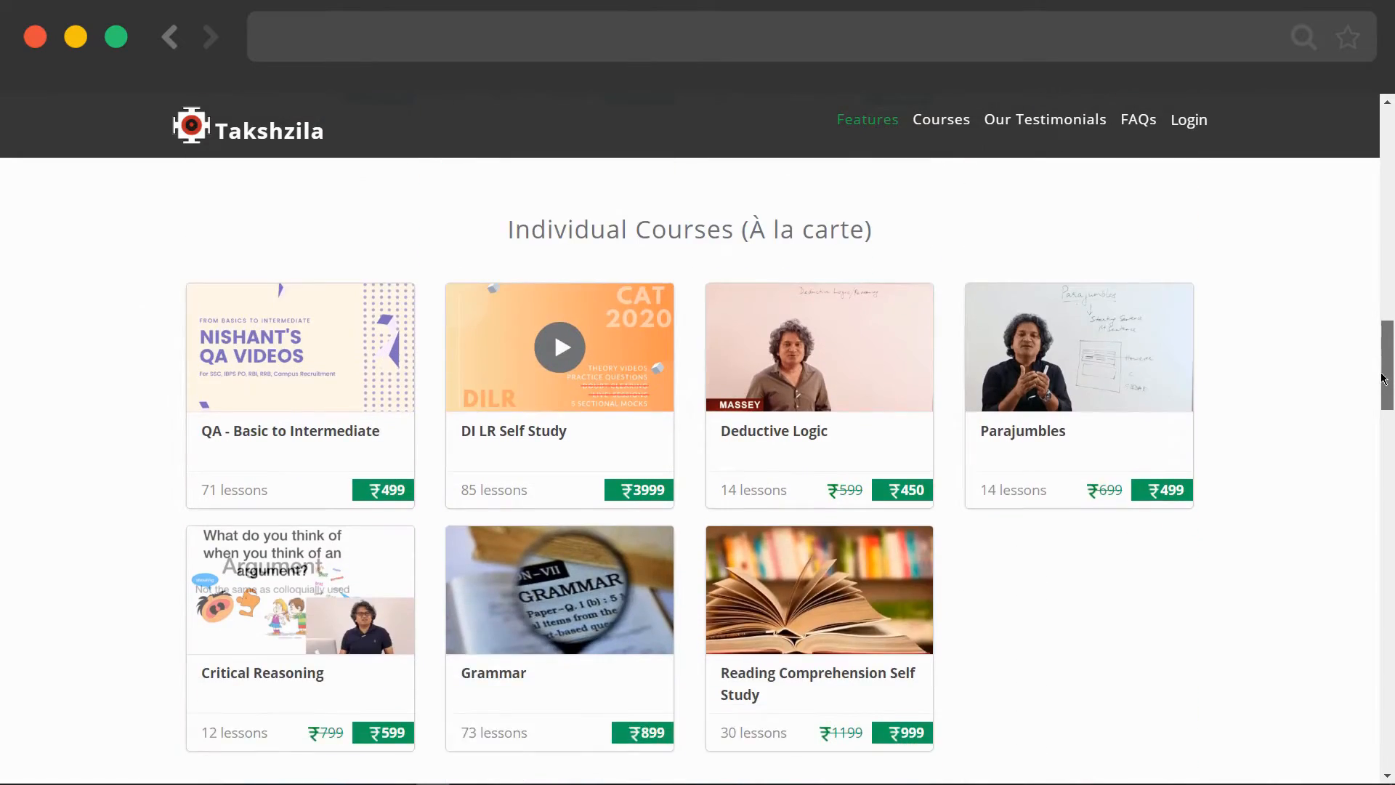
{"action": "scroll", "scroll_direction": "down", "scroll_amount": 3}
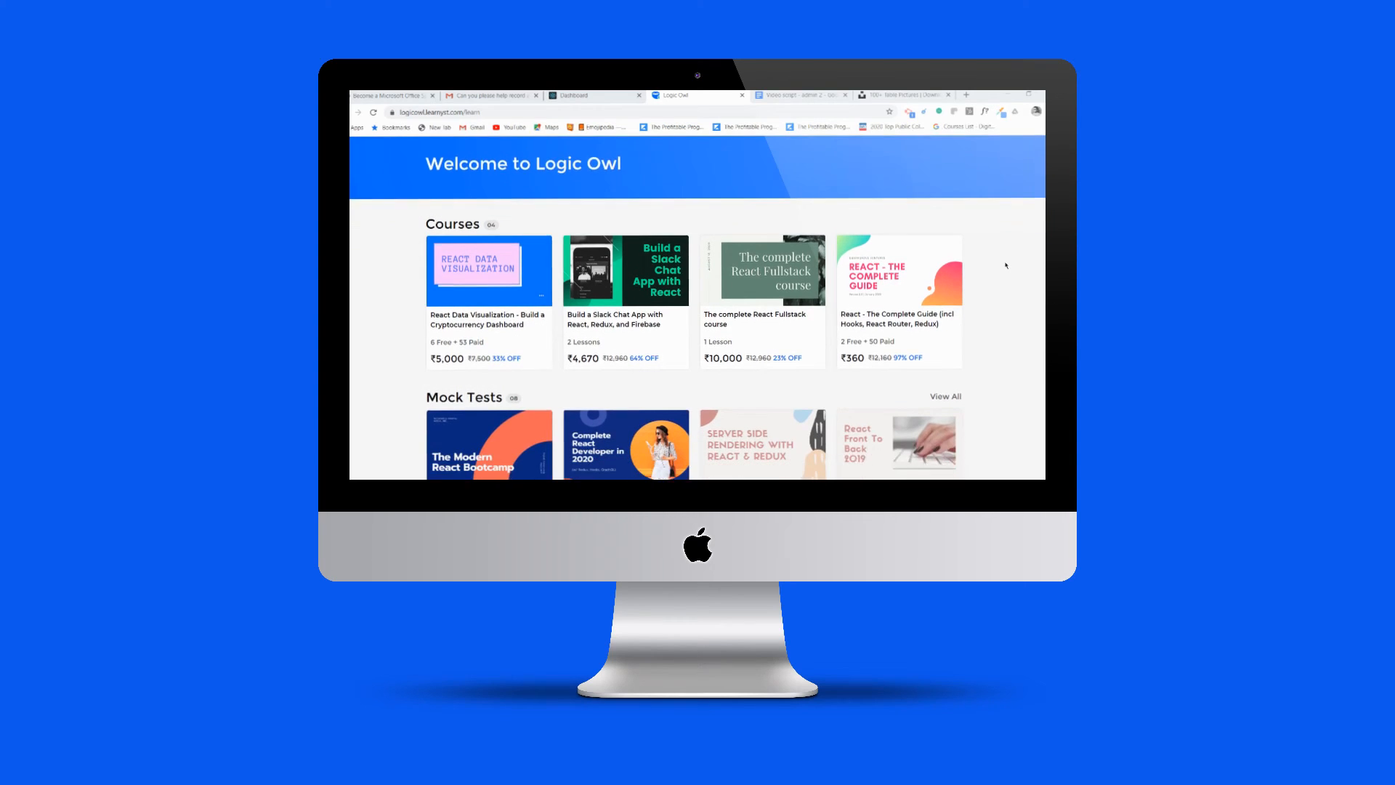
{"action": "scroll", "scroll_direction": "down", "scroll_amount": 3}
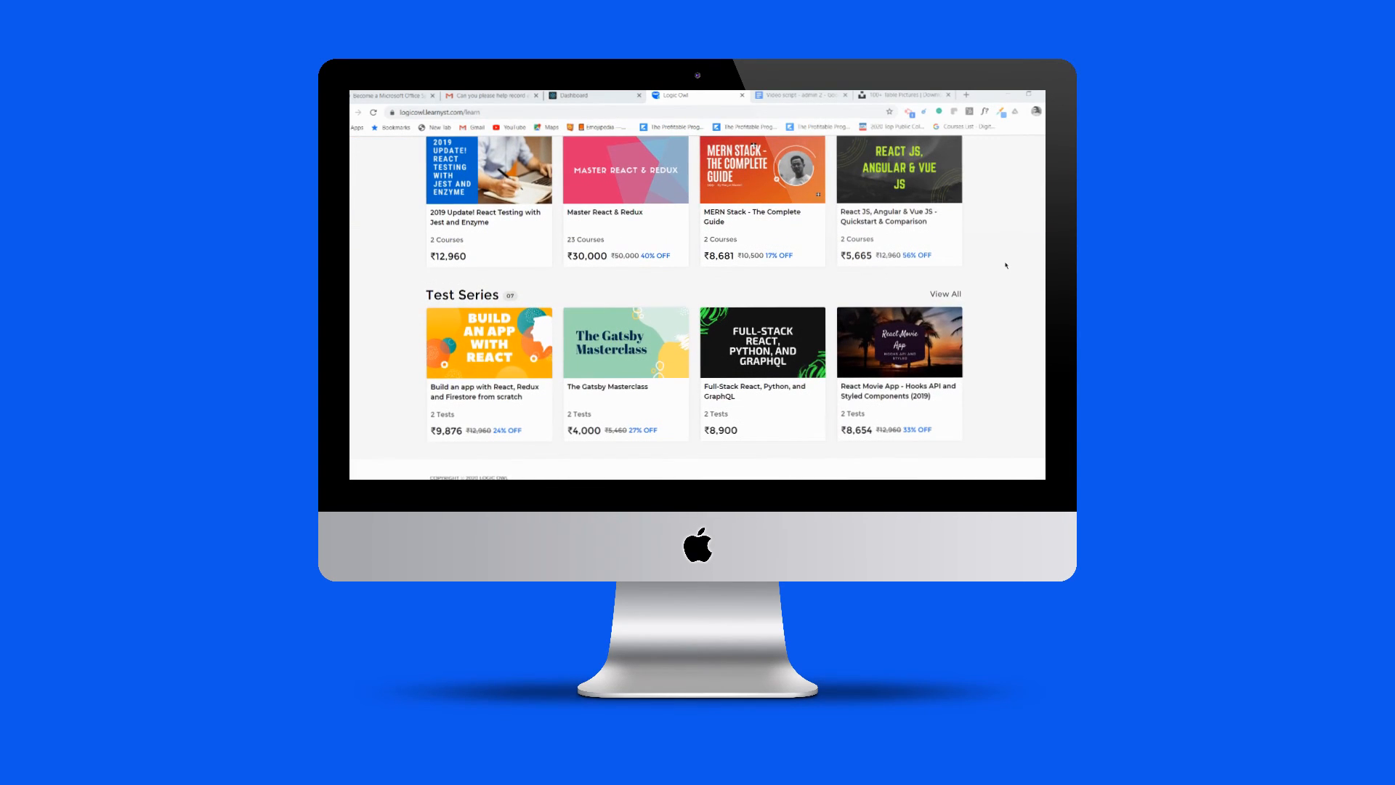